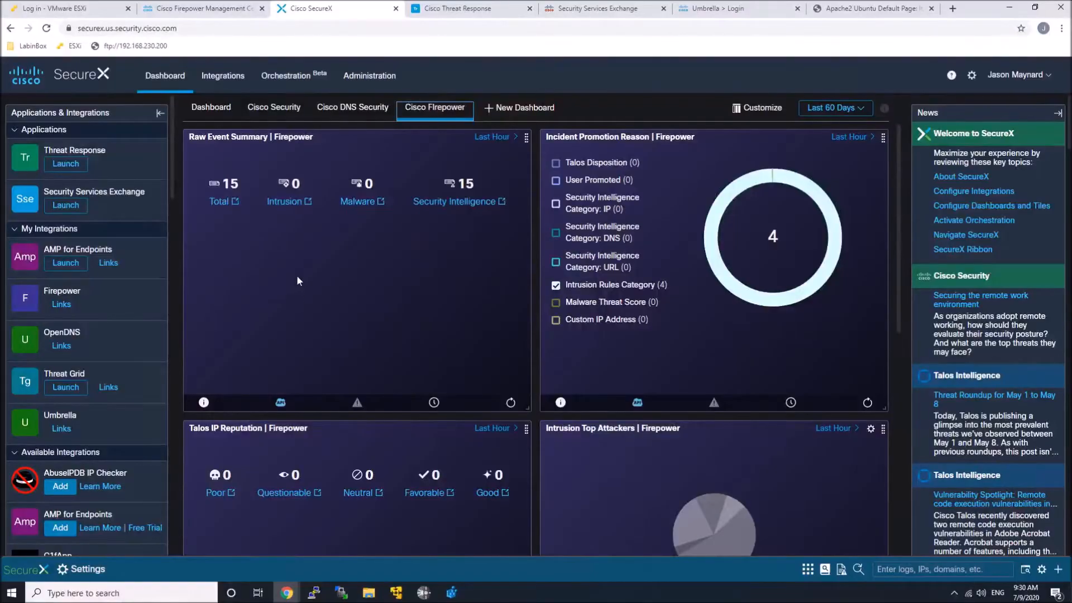
mouse_move(222, 74)
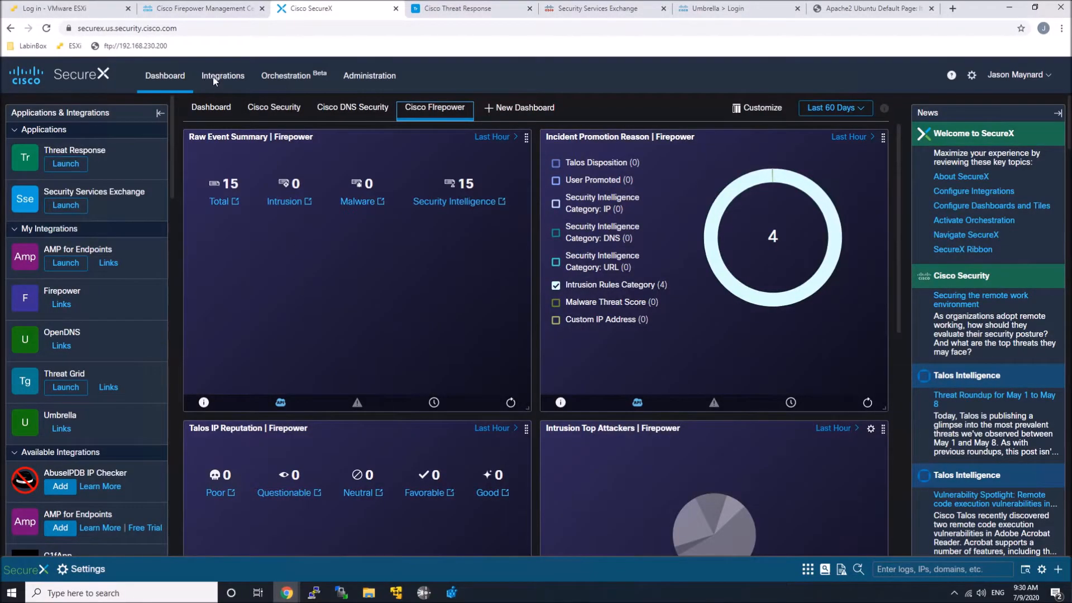
- Show the Integrations page listing configured modules like AMP for Endpoints, Firepower and Umbrella
click(222, 75)
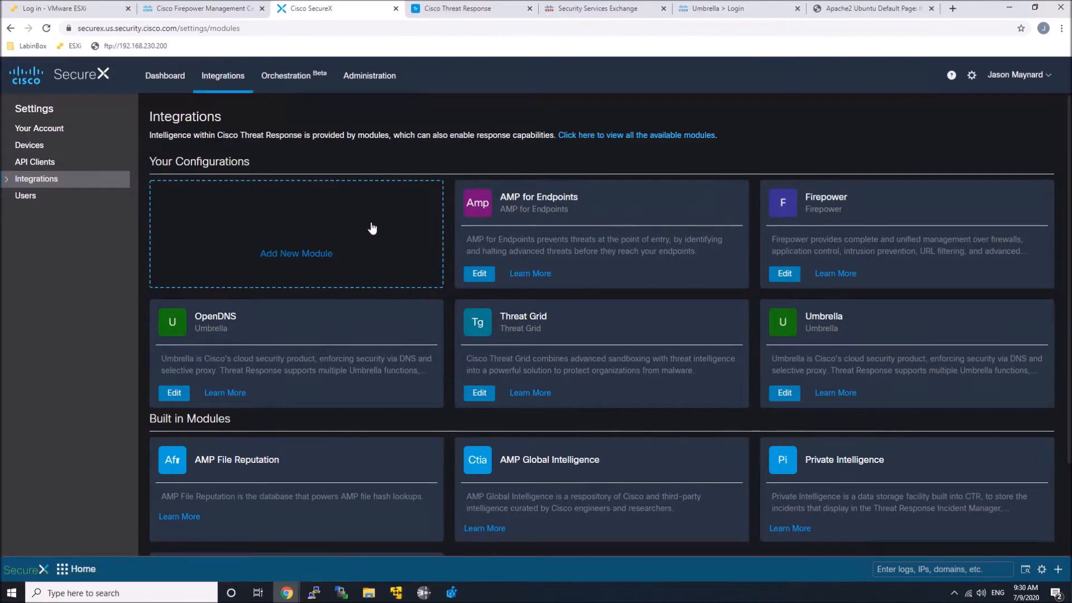
- View all Available Integrations and scroll through the module list (AMP, Orbital, Umbrella, VirusTotal) and back
click(296, 253)
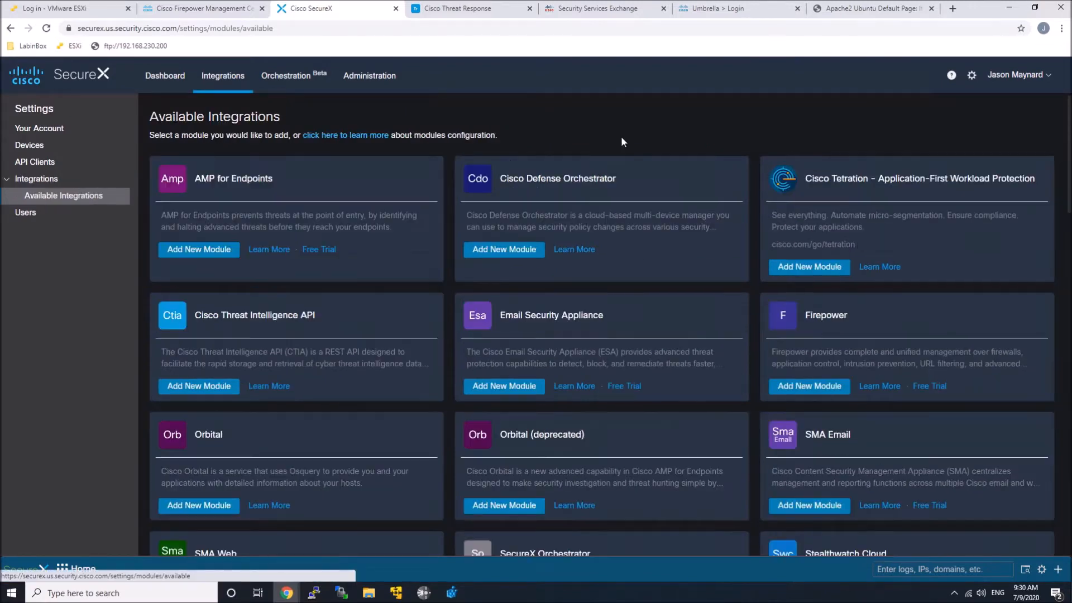
scroll(down, 3)
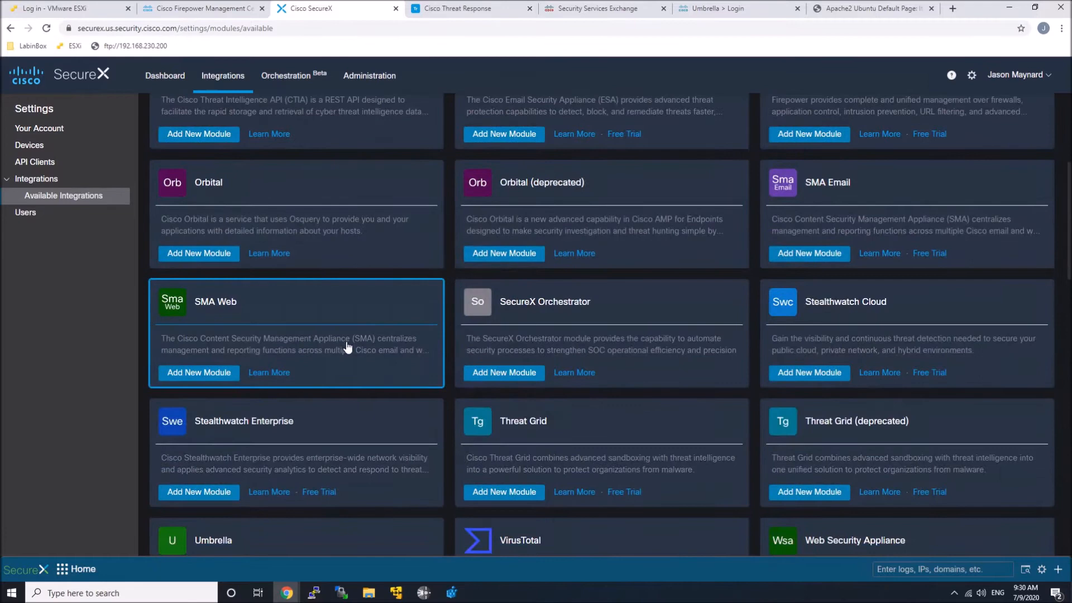
scroll(down, 3)
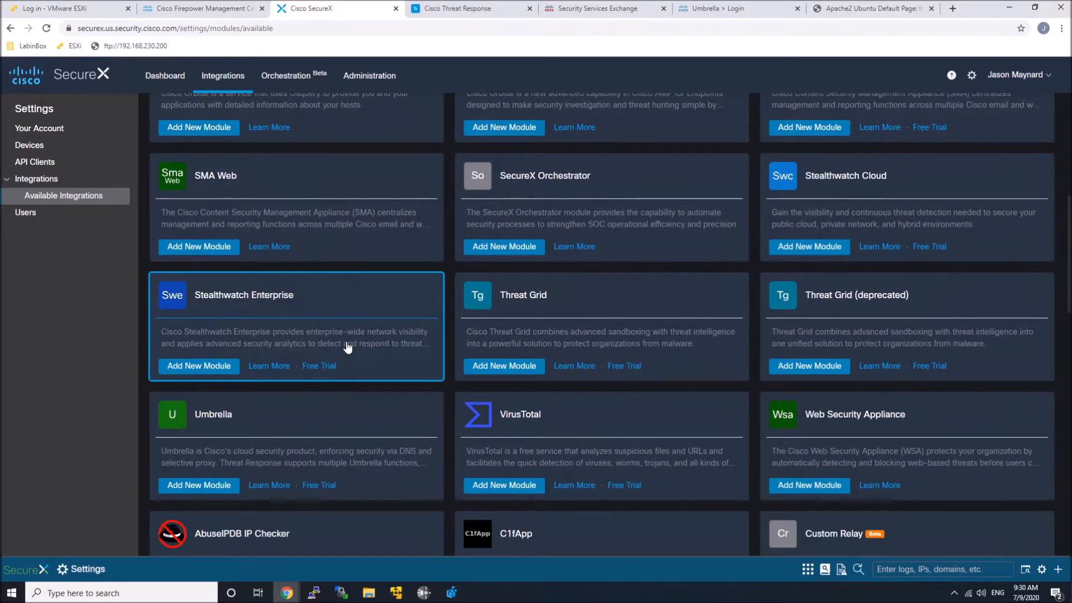
scroll(down, 3)
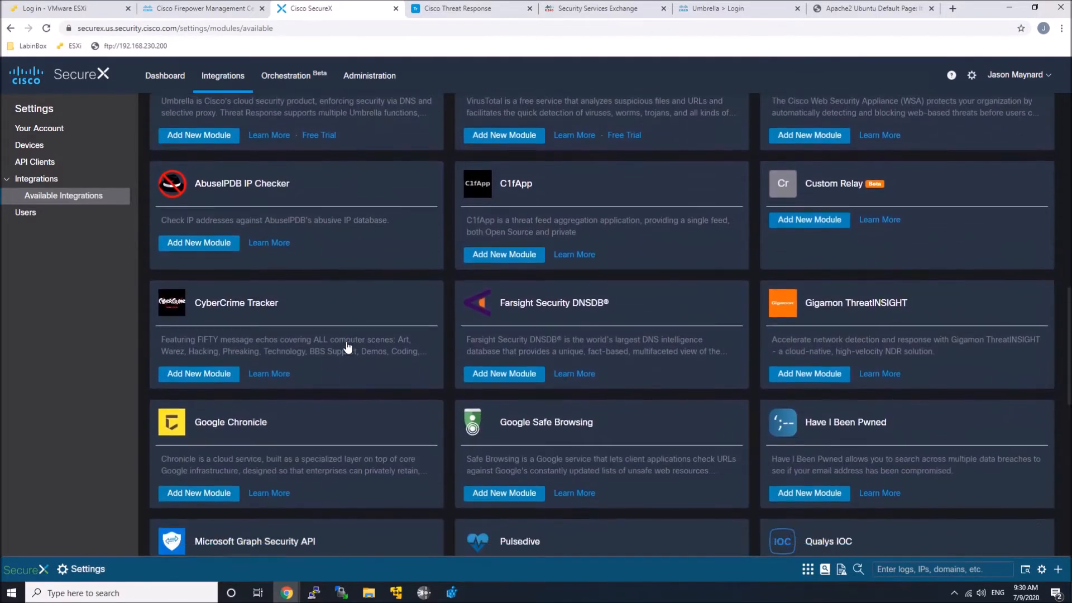
scroll(down, 3)
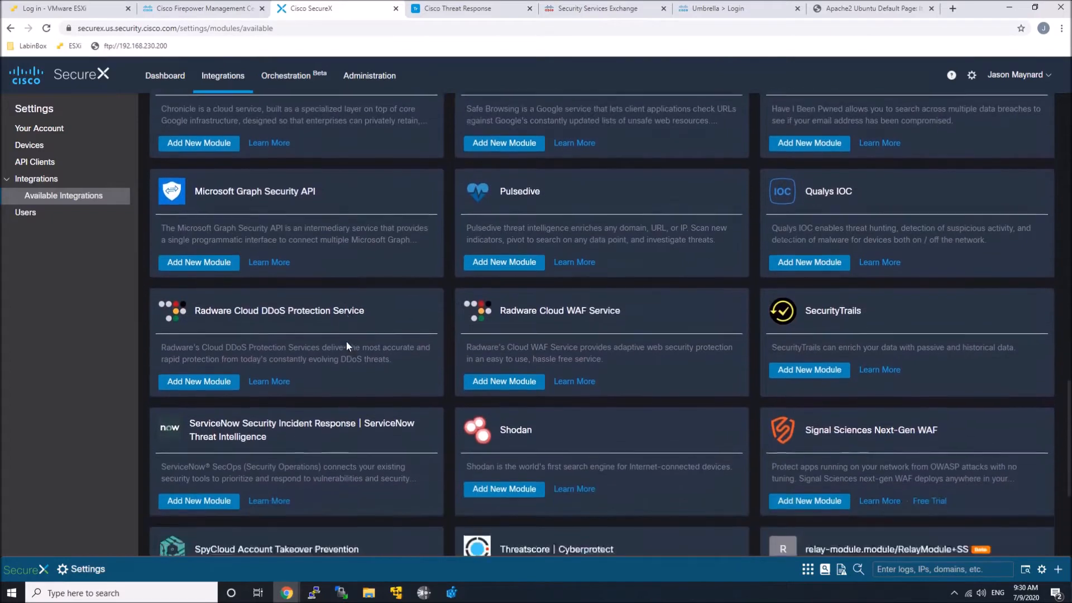
scroll(down, 3)
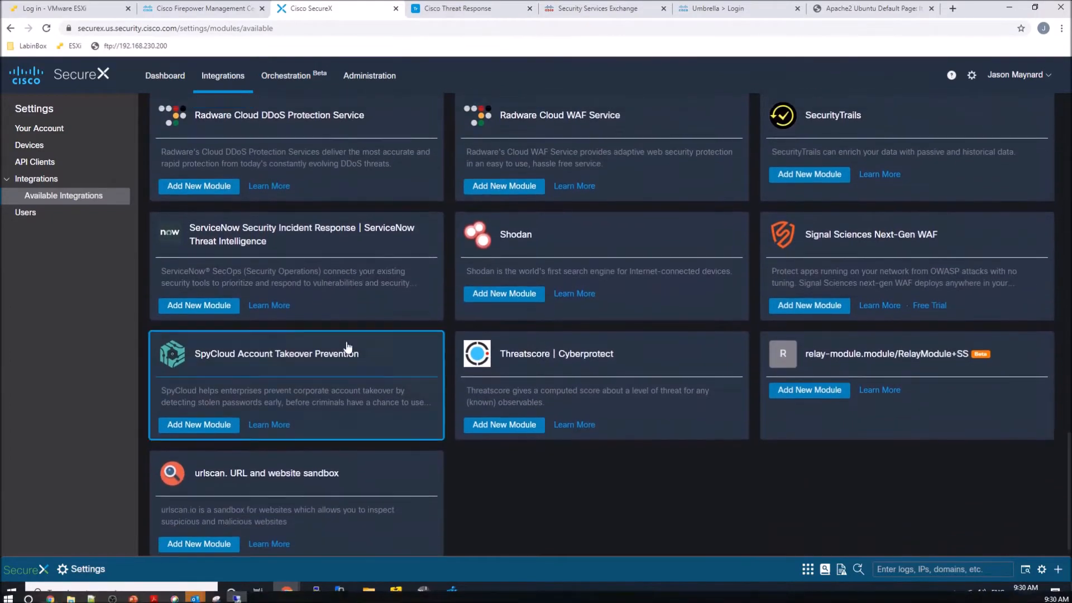
scroll(up, 3)
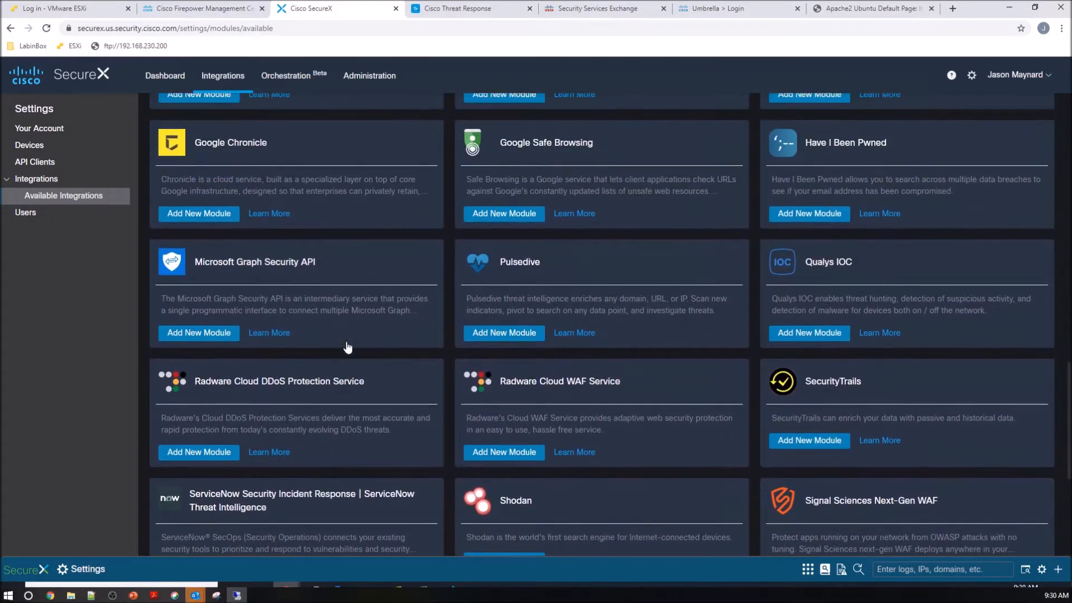
scroll(up, 3)
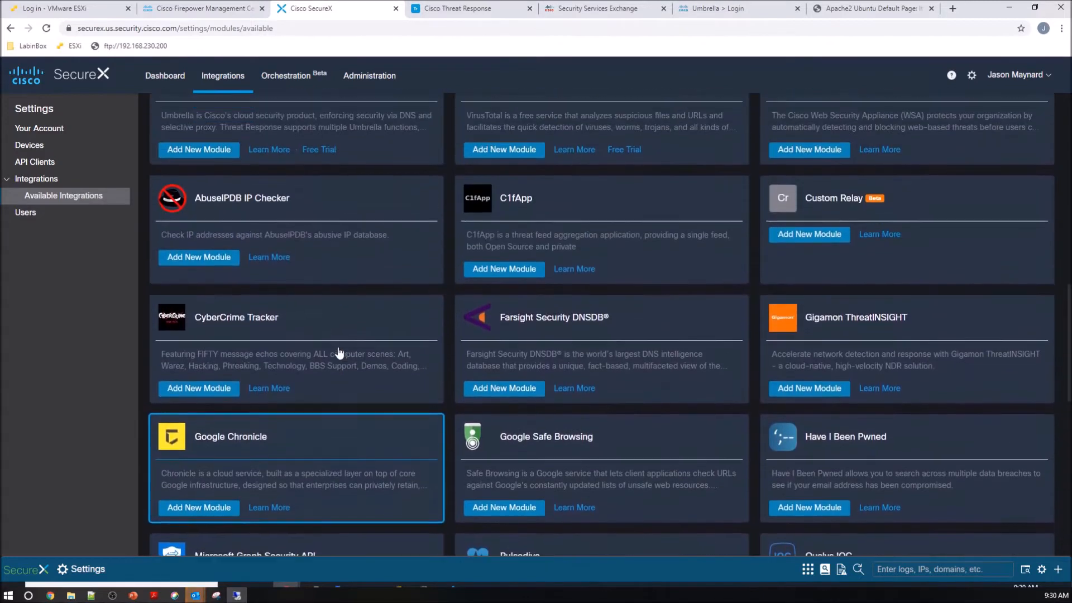
scroll(up, 3)
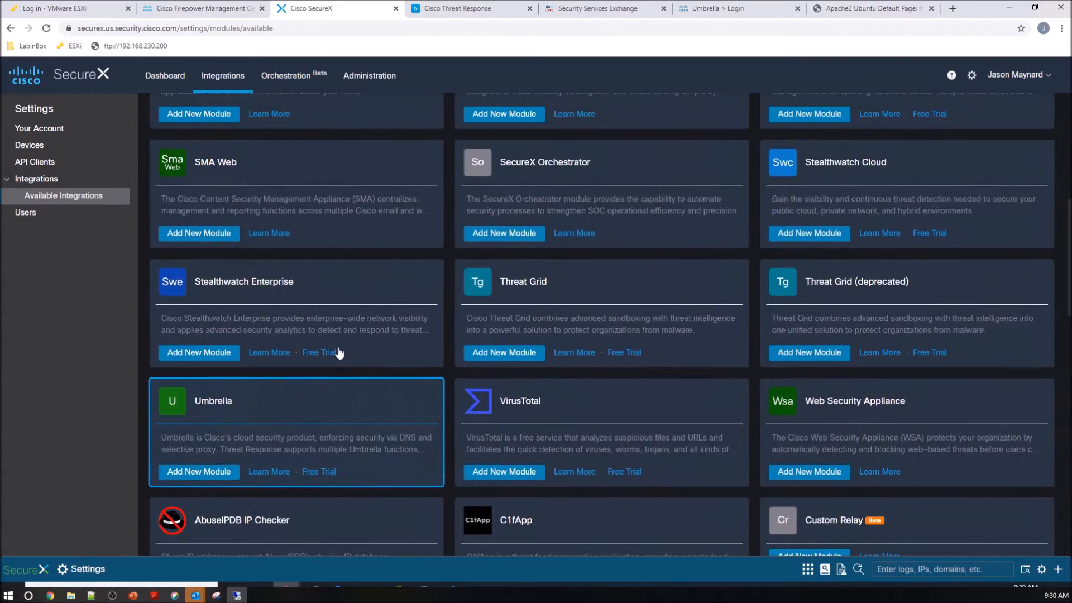
scroll(up, 3)
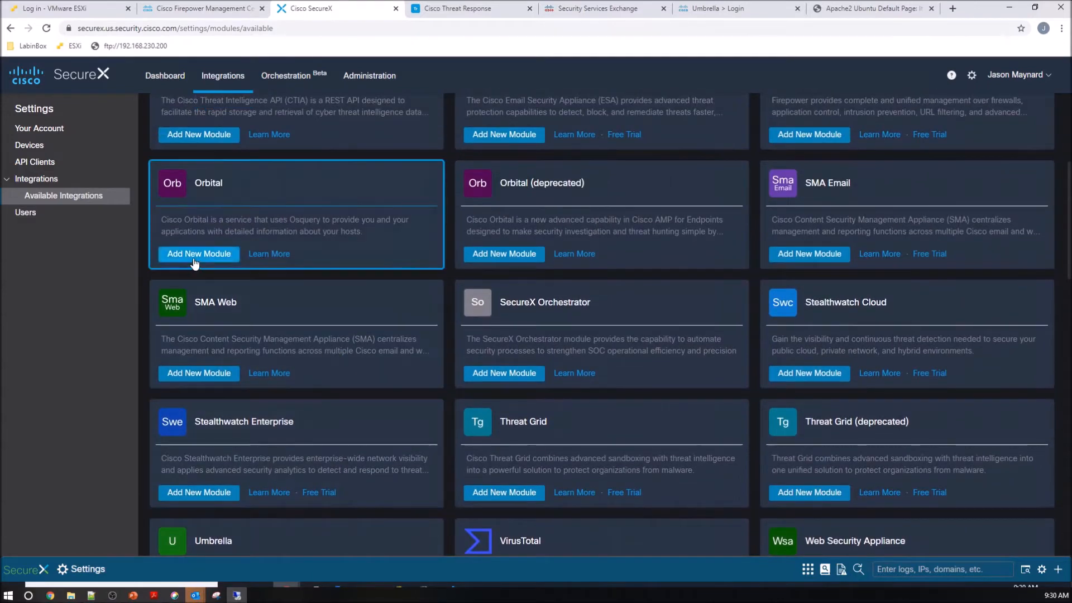
scroll(up, 3)
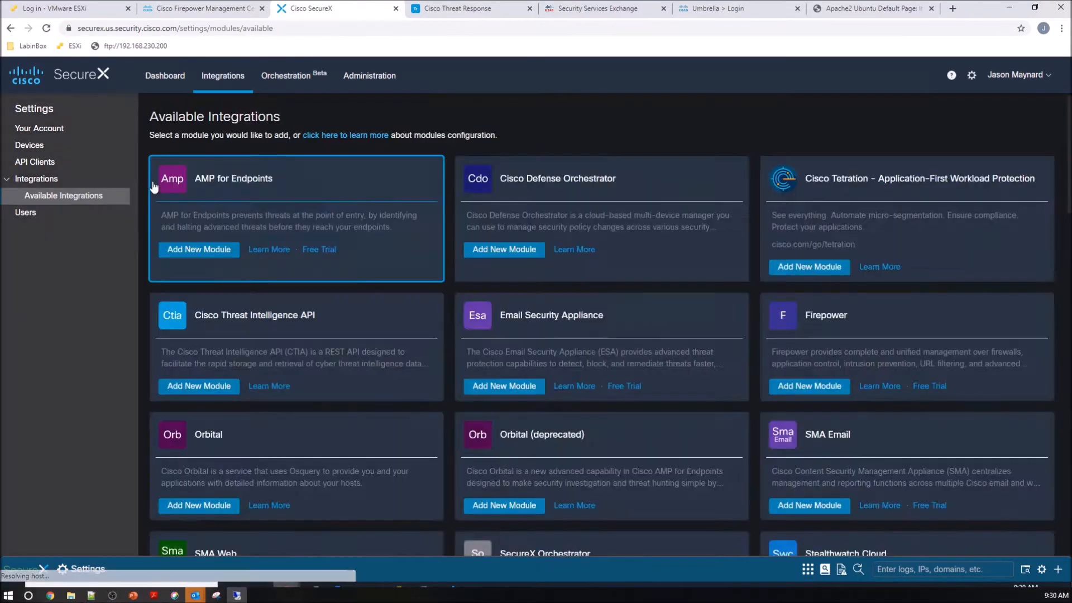
mouse_move(221, 81)
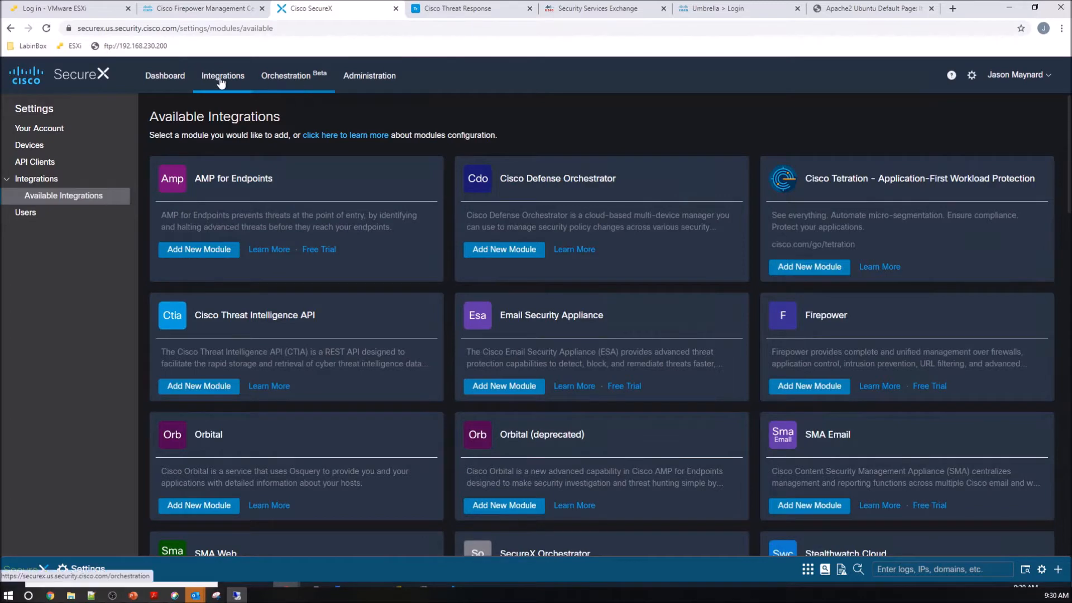
- Go back to the Dashboard showing Firepower tiles with 14 total events
click(165, 75)
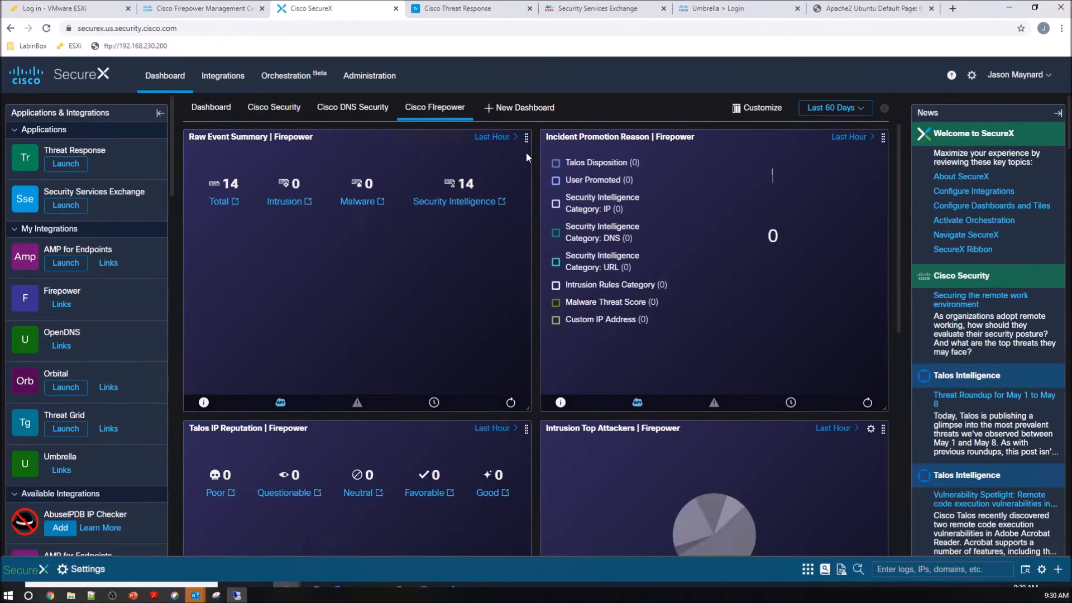
mouse_move(716, 117)
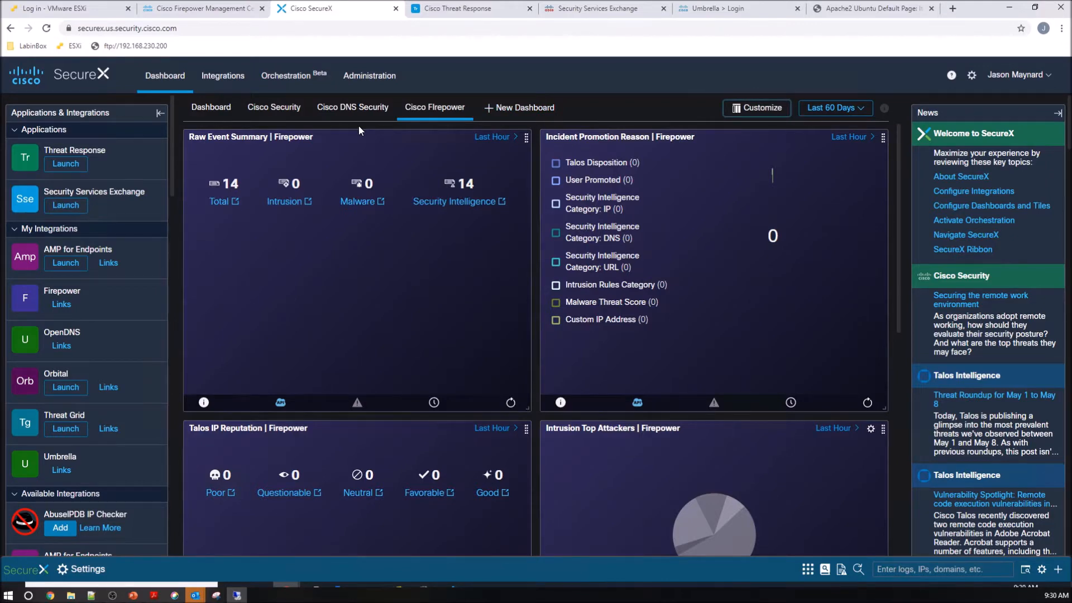
- Start a new dashboard named 'Security Search Endpoint'
click(525, 108)
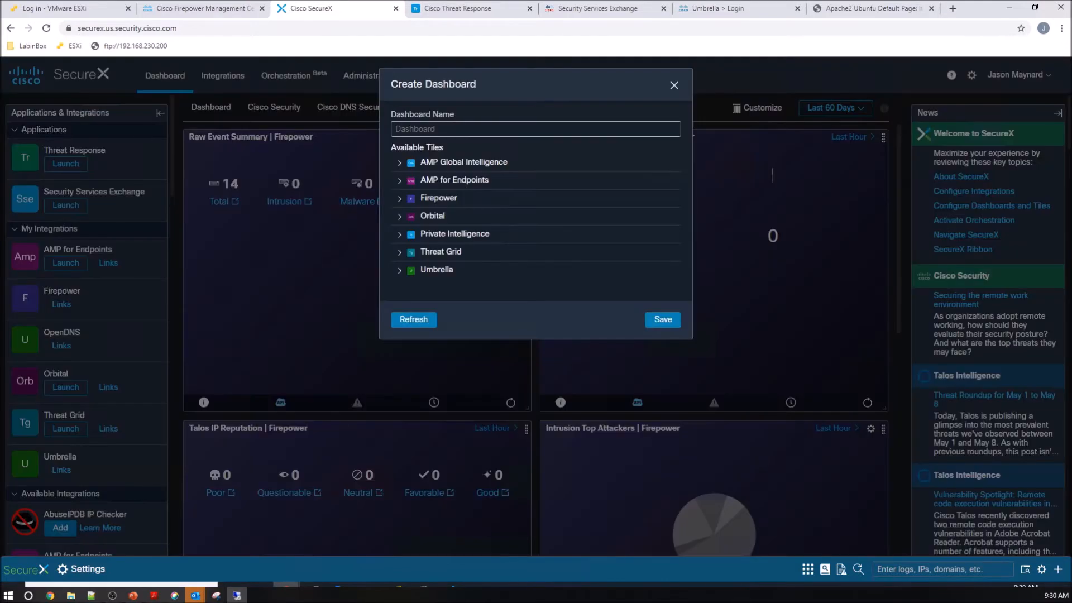
text(C)
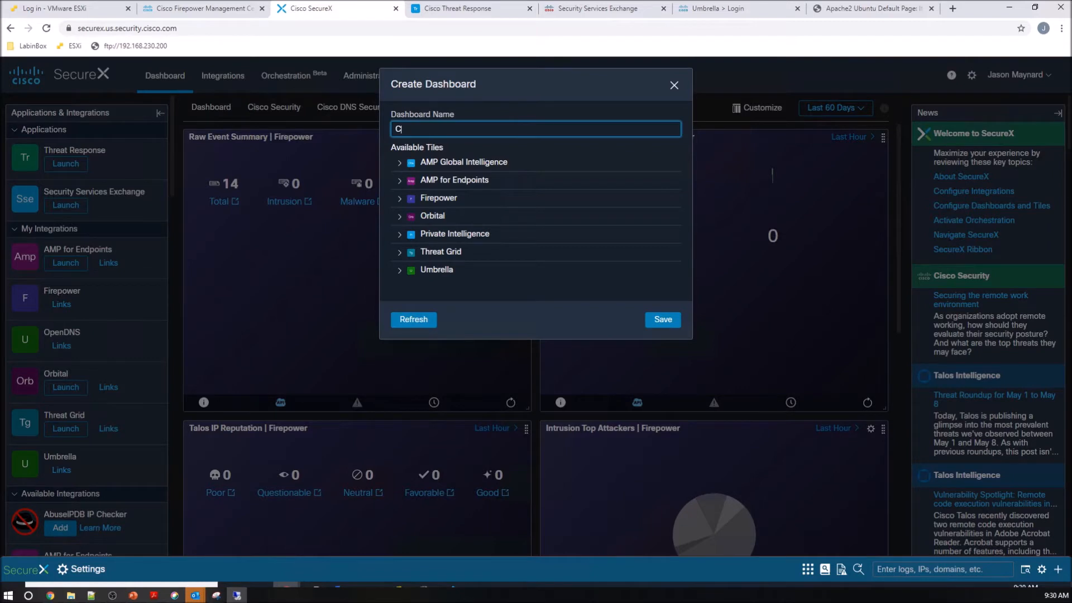
text(Security)
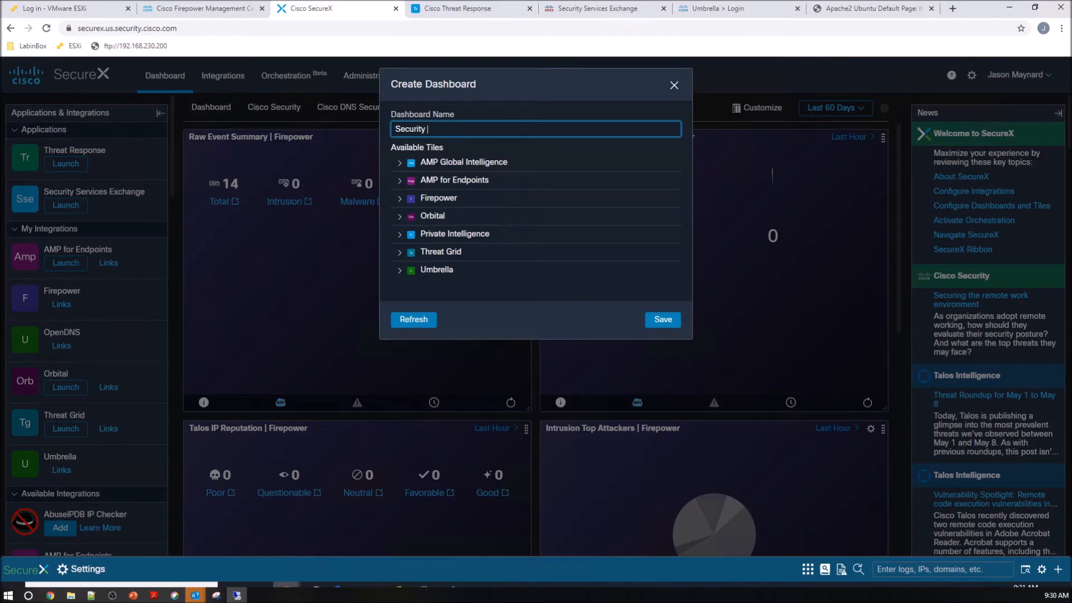
text(Search)
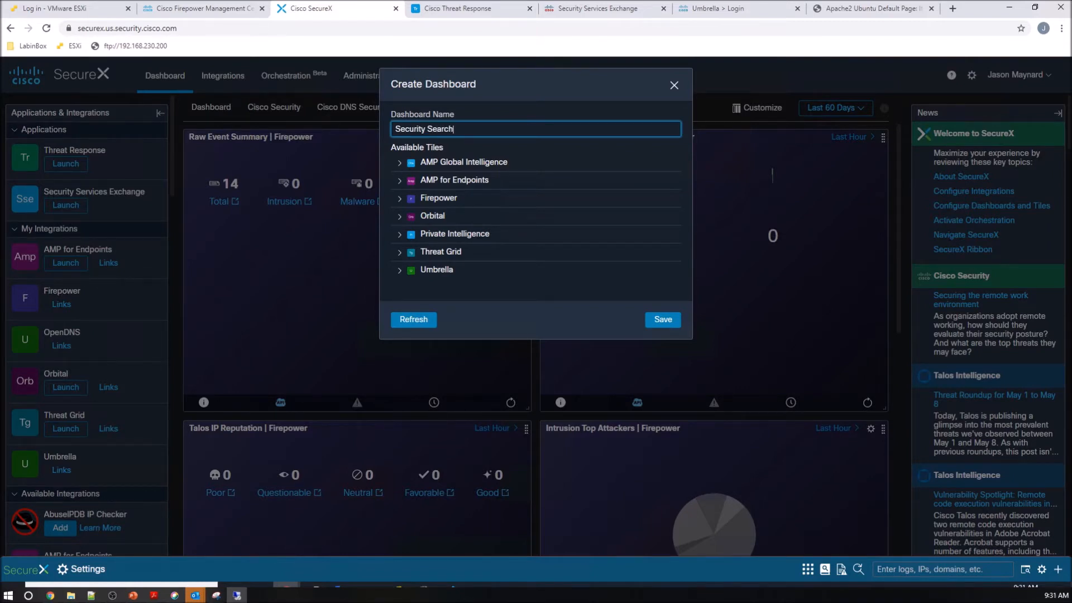
text(Endp)
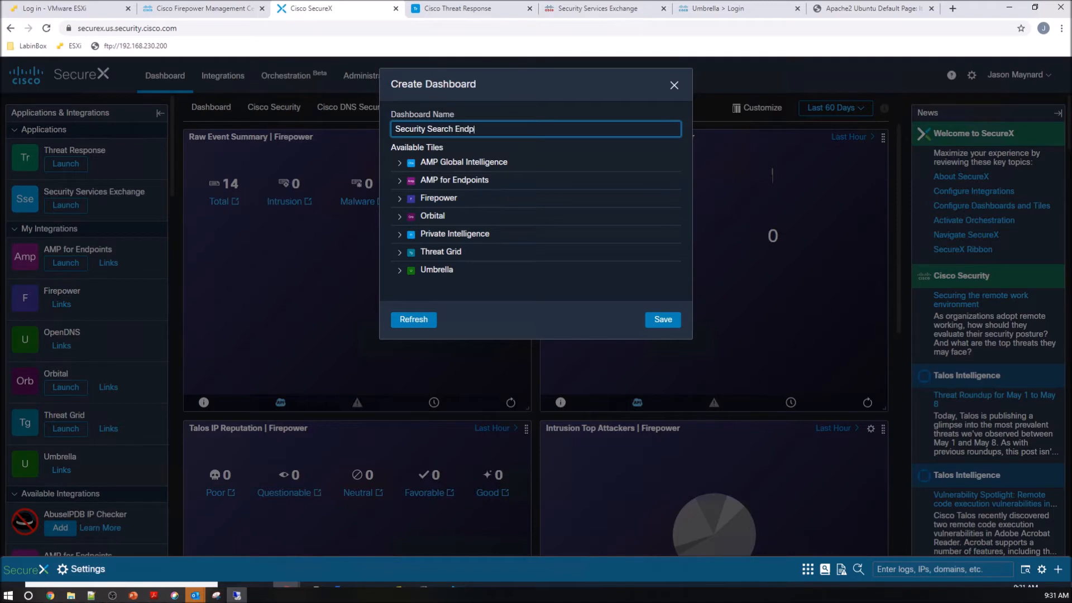
text(oint)
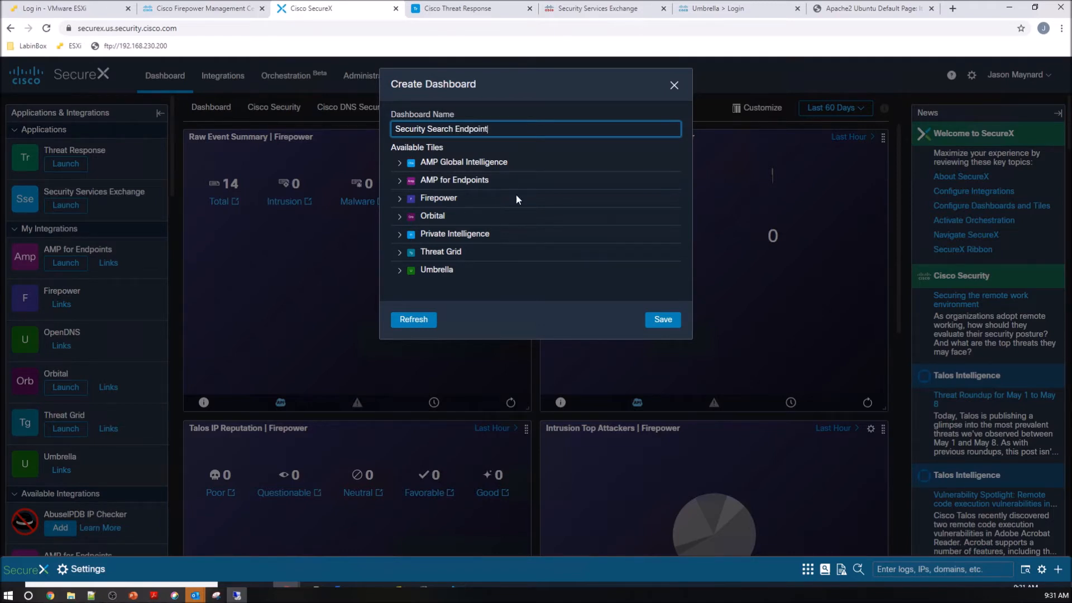
- Expand Orbital and include its statistics tiles, among them Organization Catalog Stats
click(399, 215)
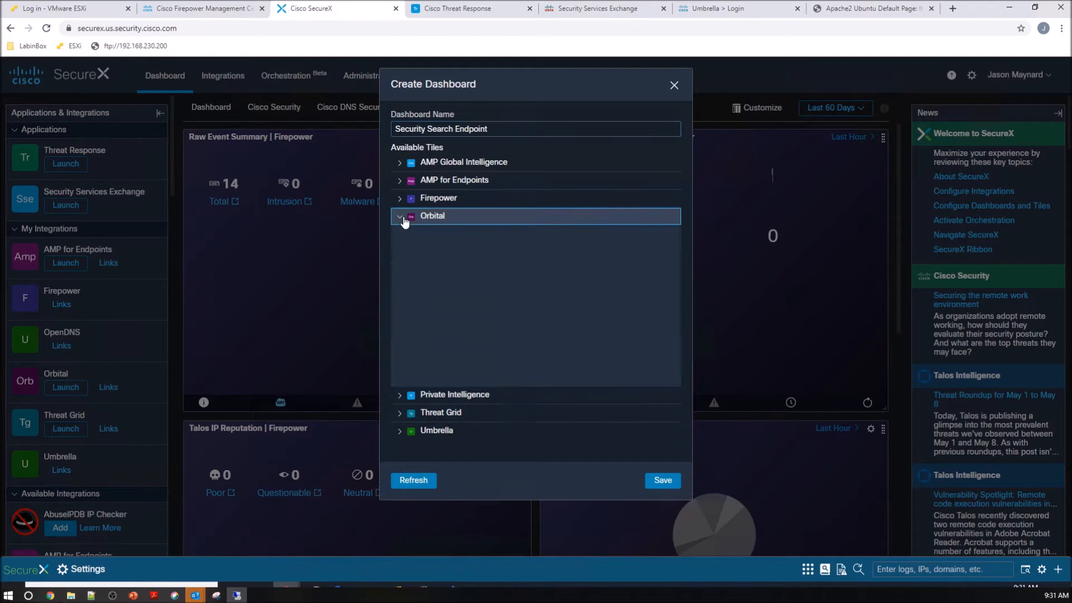
click(400, 216)
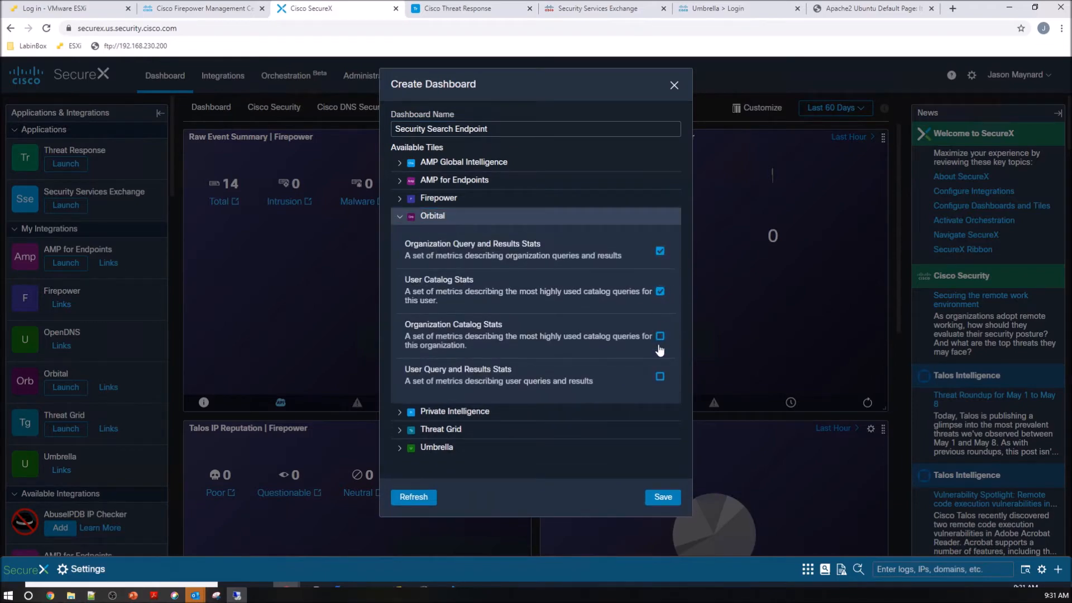
click(661, 497)
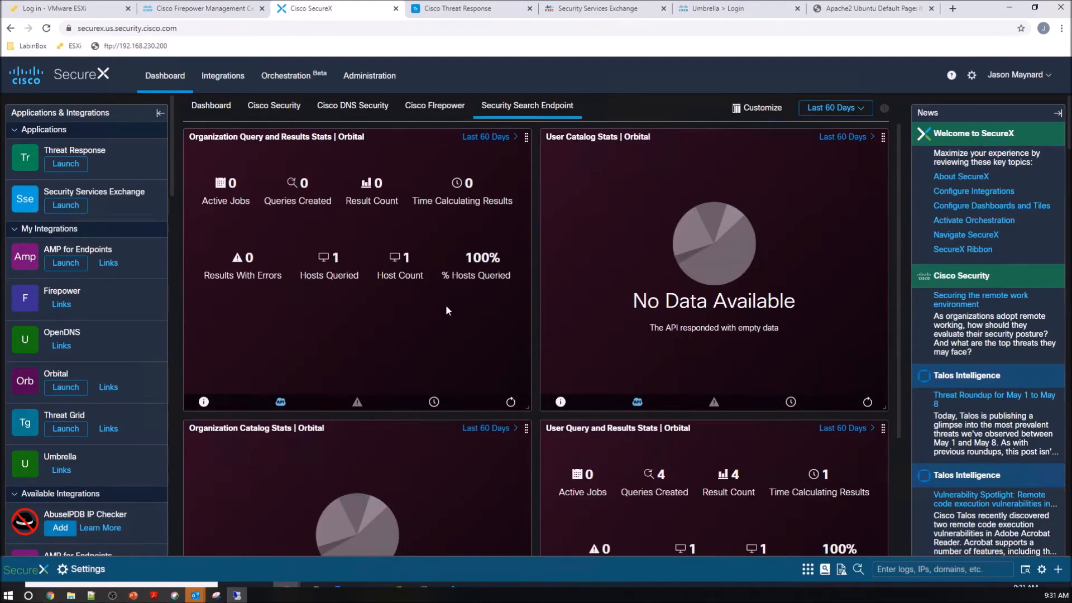
mouse_move(409, 324)
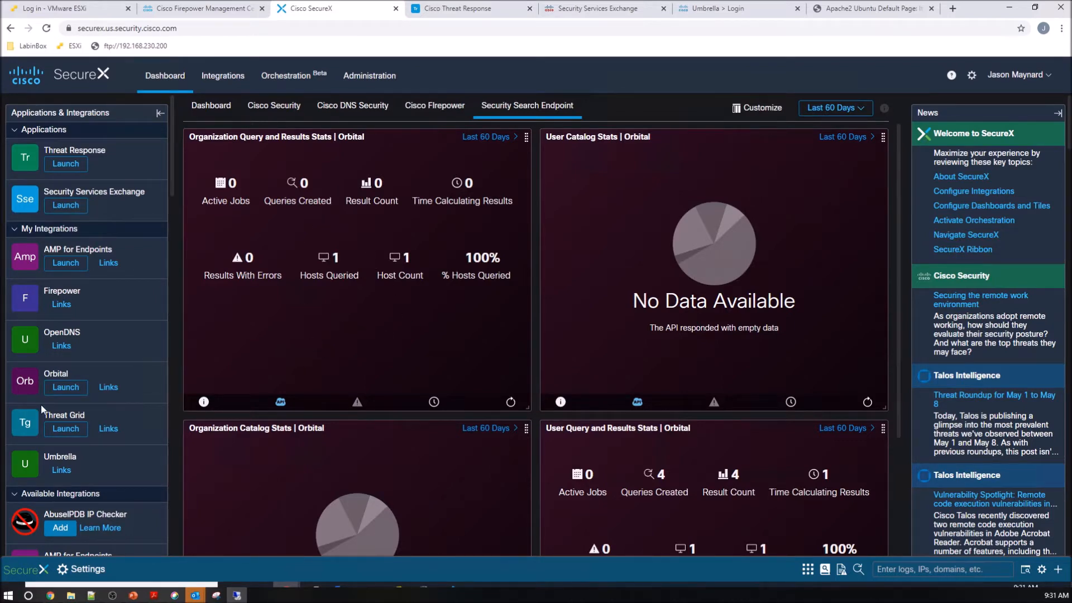
mouse_move(65, 387)
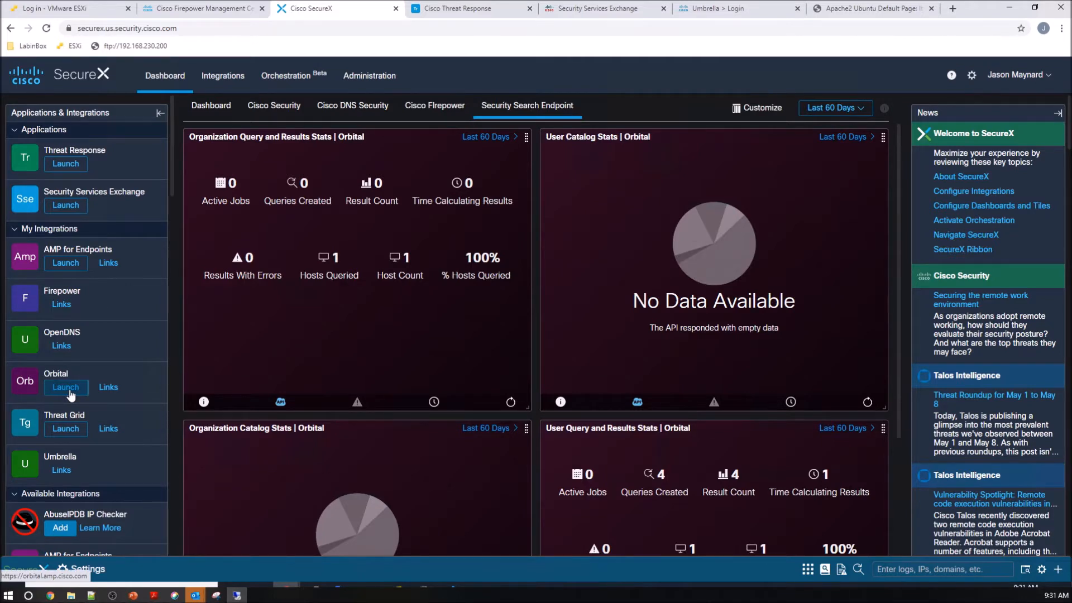
- Launch Orbital, browse the Query Catalog and expand the Startup Items query description
click(65, 387)
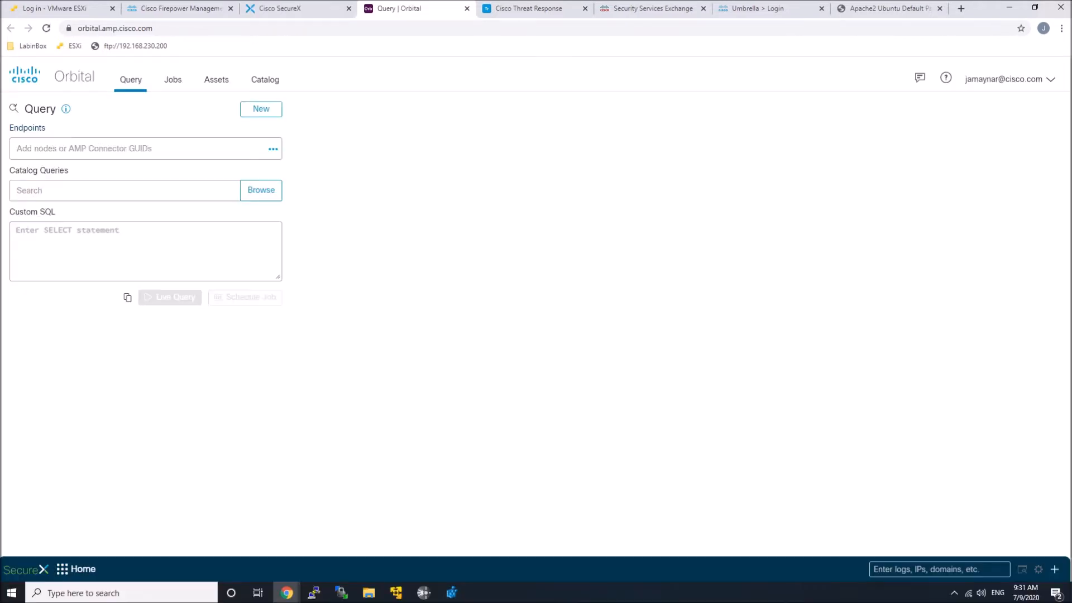
click(265, 80)
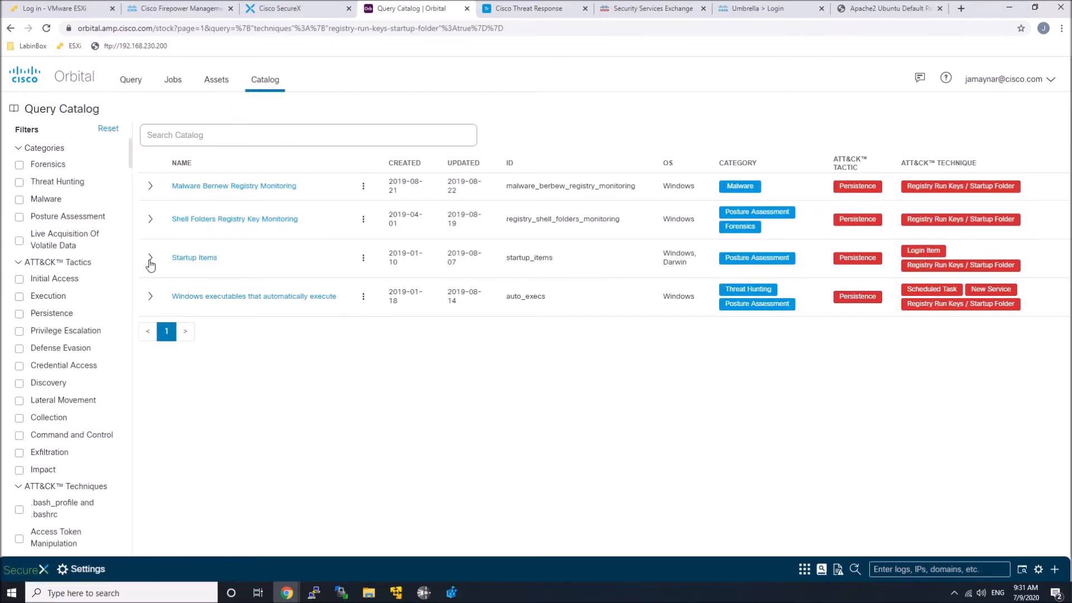
click(149, 261)
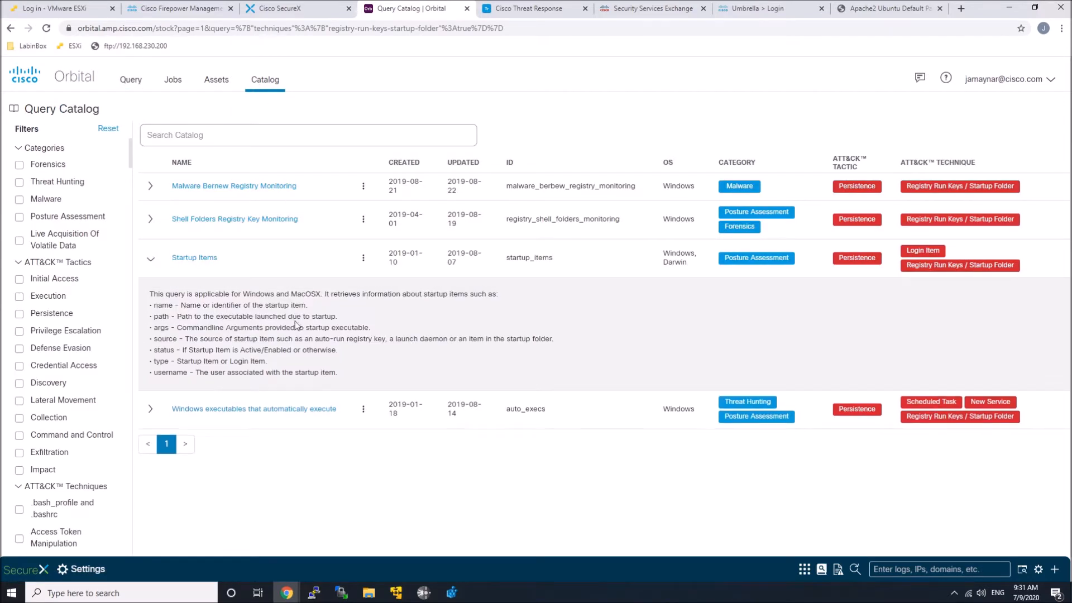
click(195, 258)
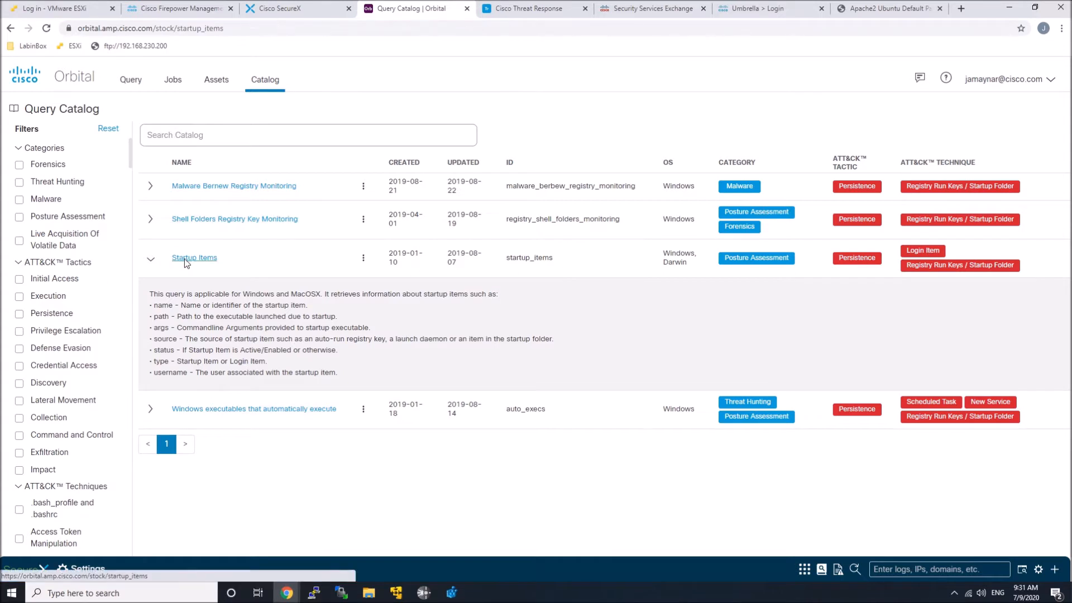
- Add the Startup Items SQL to a new query targeting random endpoints
click(195, 258)
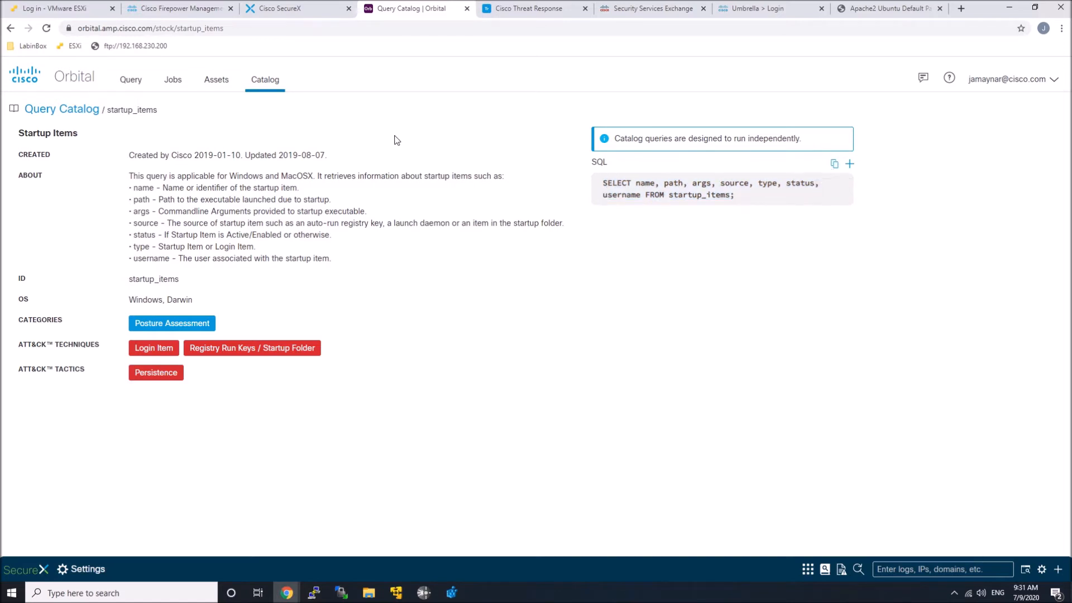
click(130, 79)
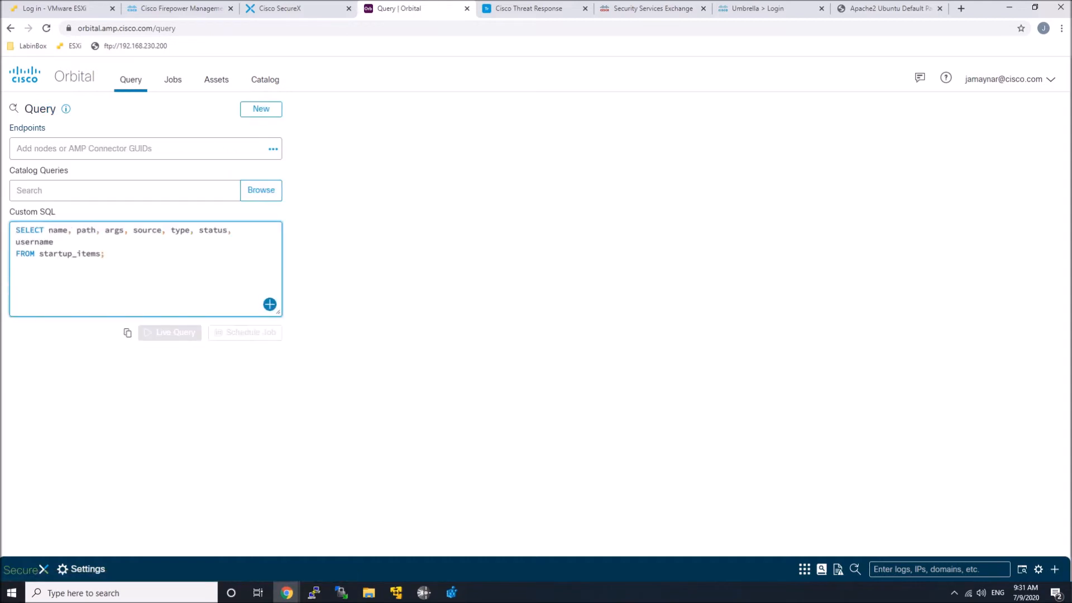
click(273, 149)
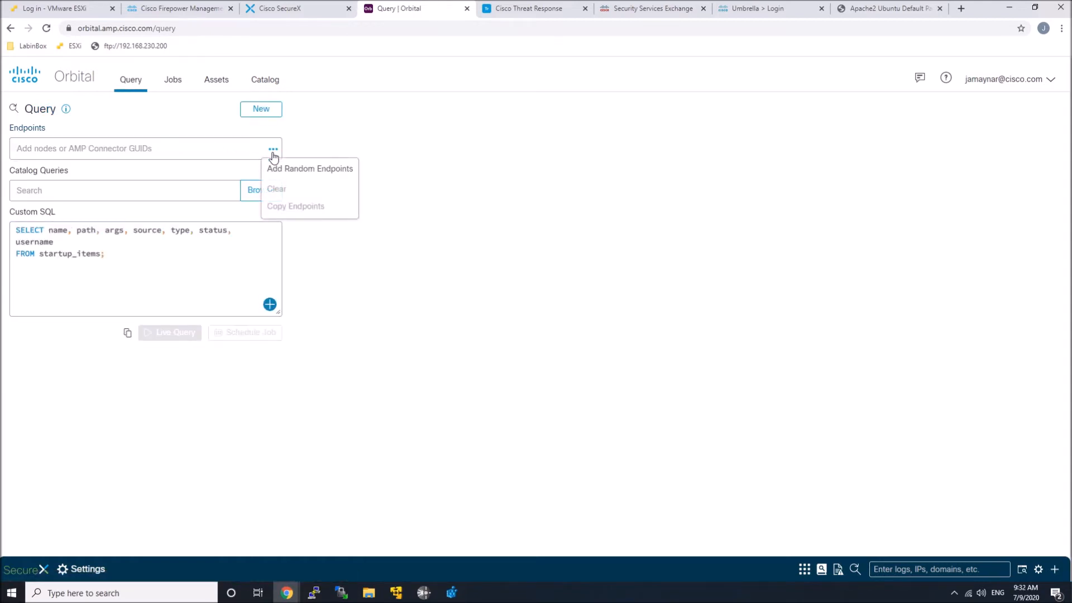
click(309, 169)
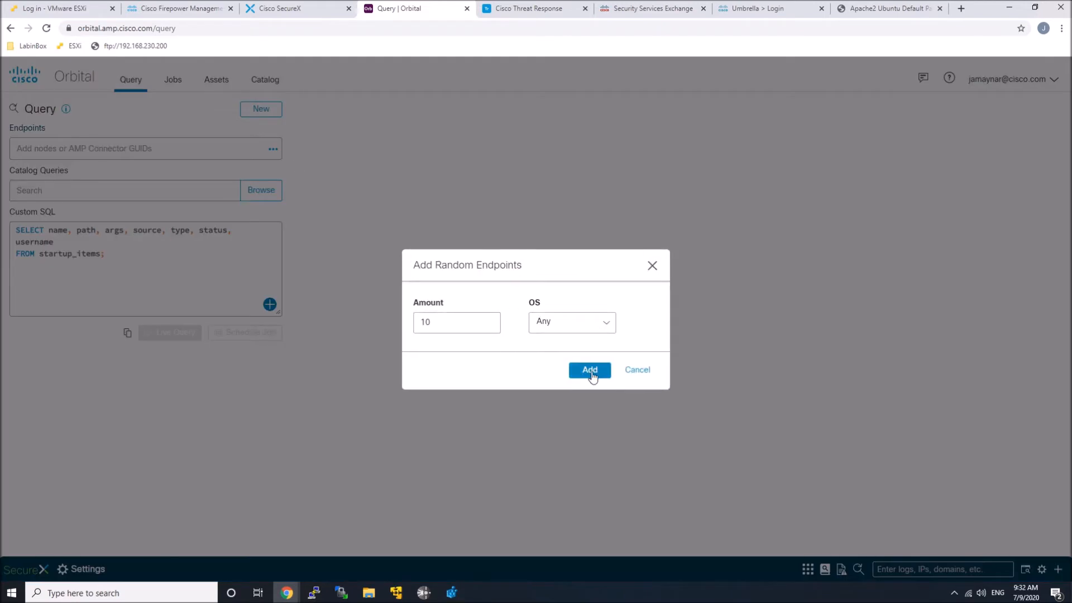
click(589, 370)
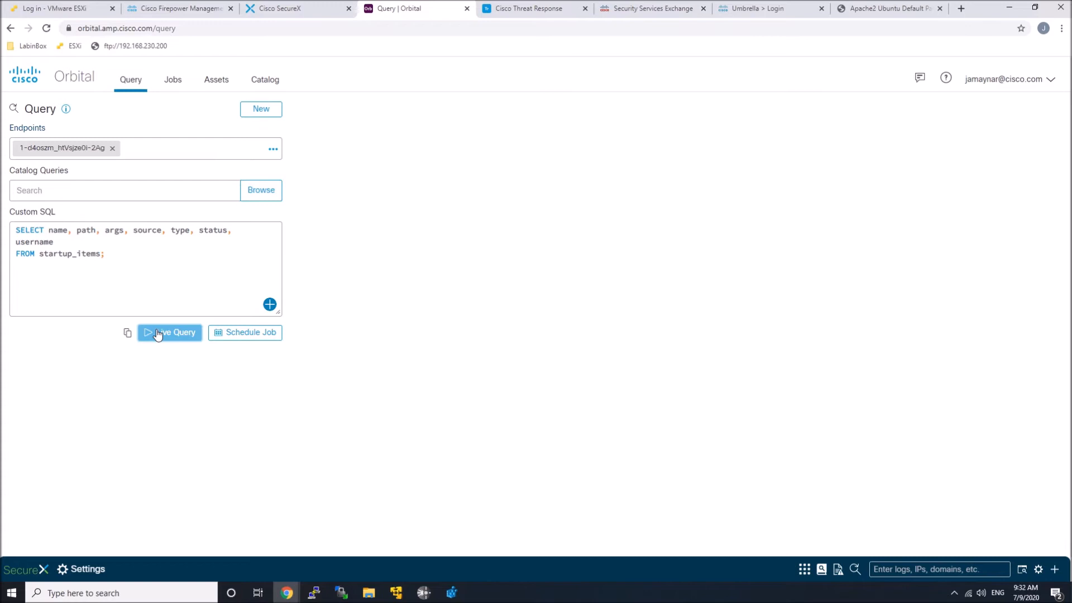
- Run the startup_items query live, returning 5 rows from DESKTOP-L3TM7HT
click(170, 333)
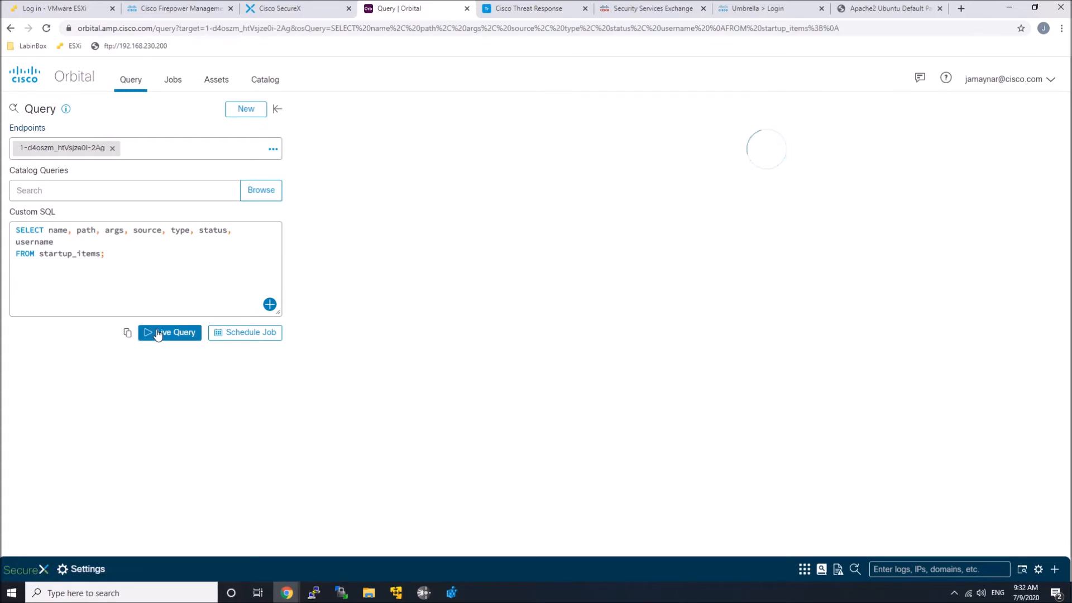
click(169, 333)
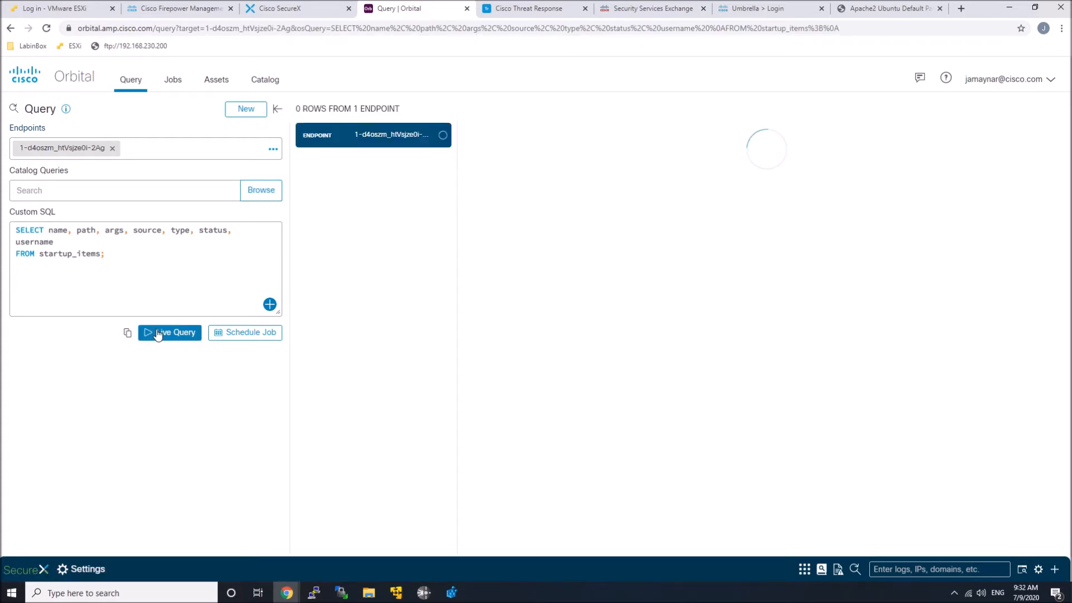
click(168, 333)
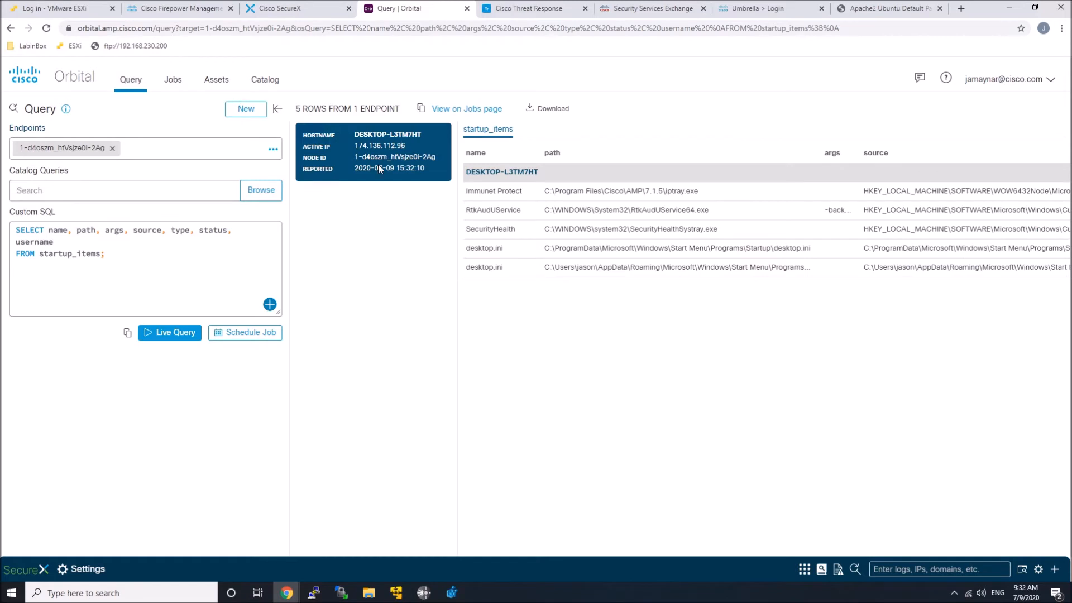
mouse_move(486, 199)
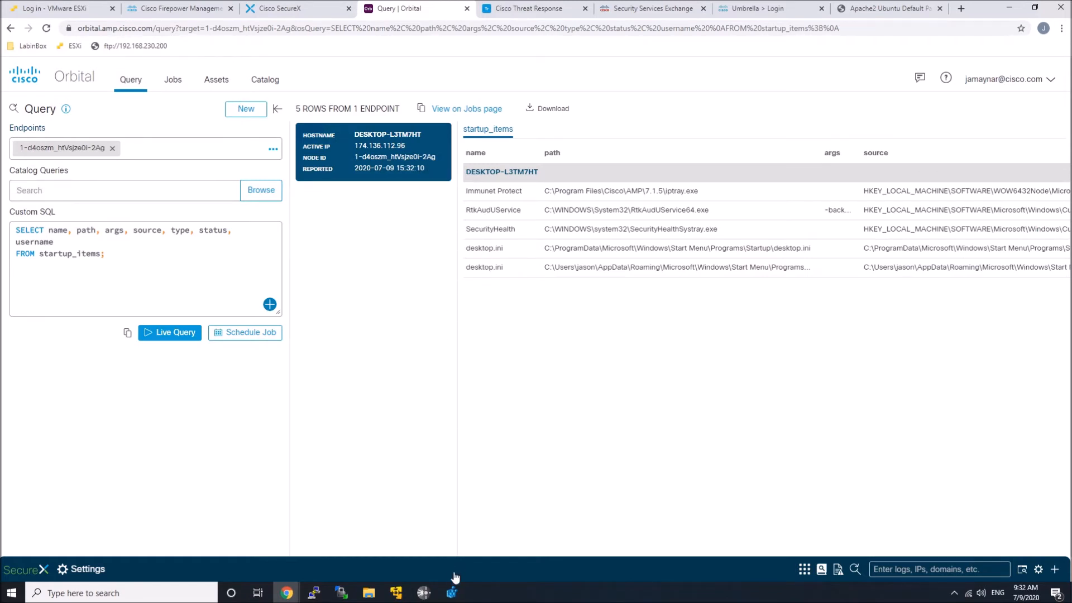
- In Registry Editor, create a new String Value named HACKED under the Run key
click(452, 593)
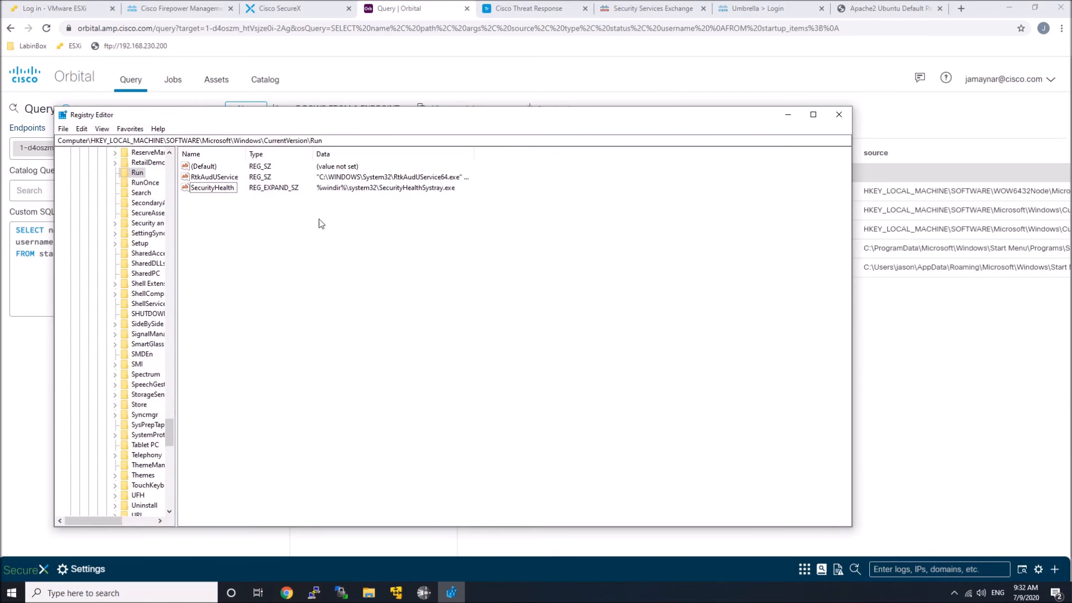
right_click(322, 223)
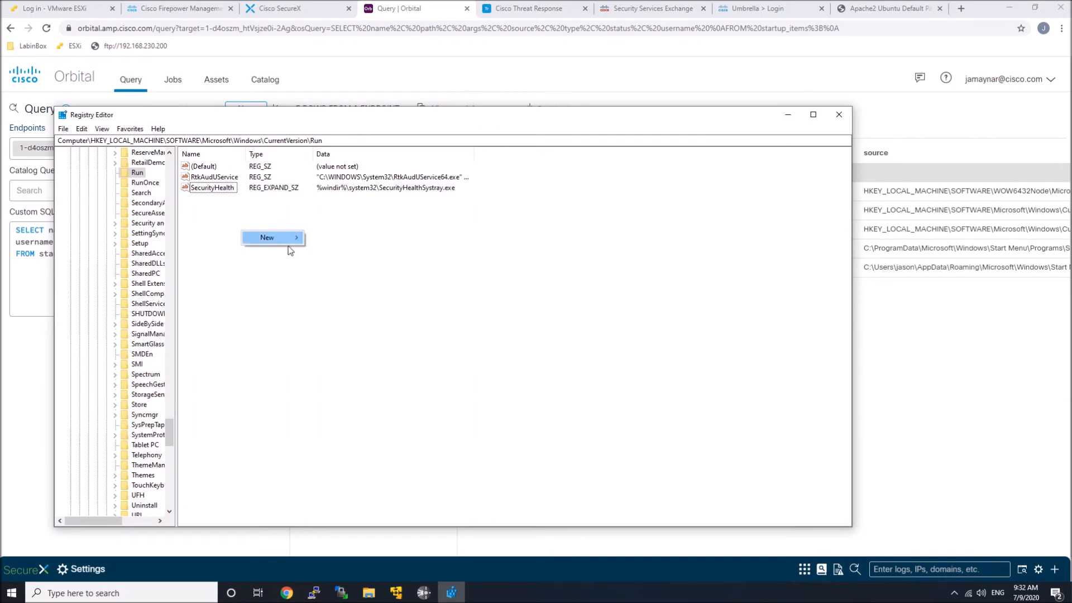
click(267, 237)
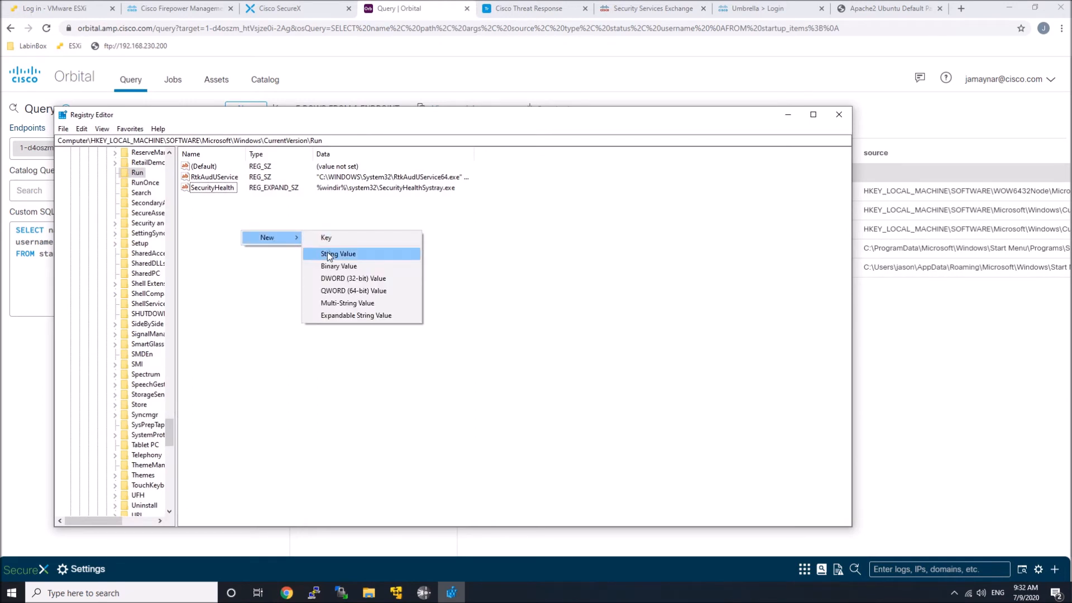
click(337, 253)
text(c:\)
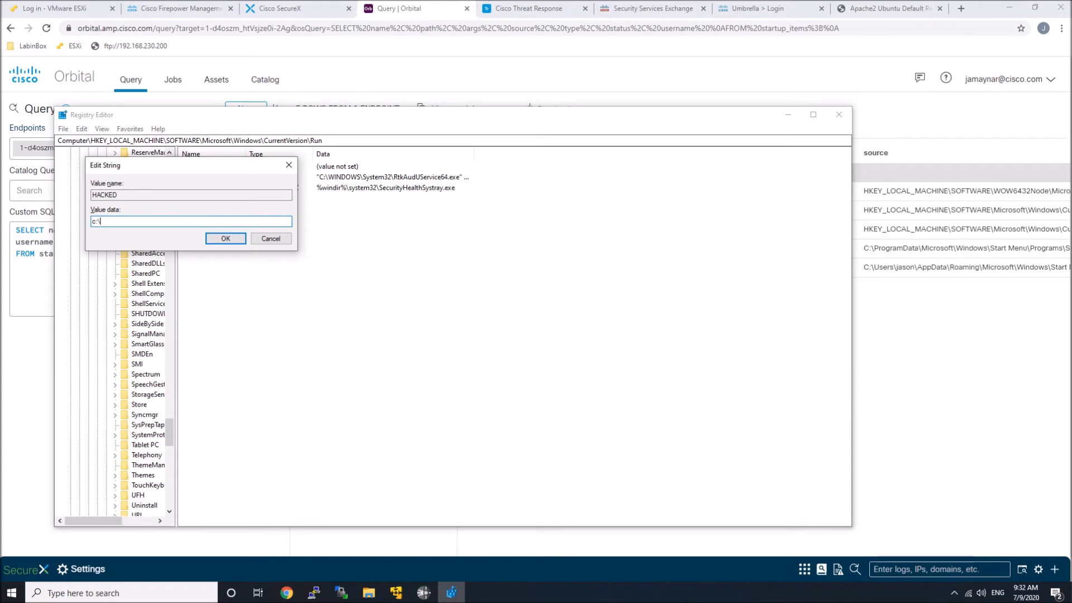
- Set the HACKED value's data to c:\temp\IPWNEDU.exe and confirm
text(temp\)
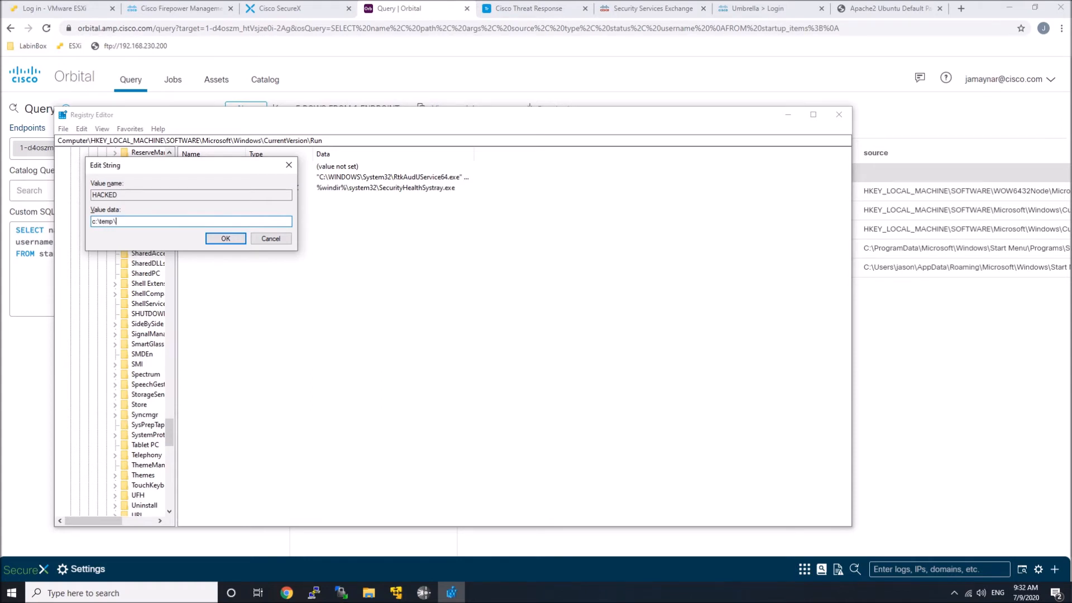
text(IPWN)
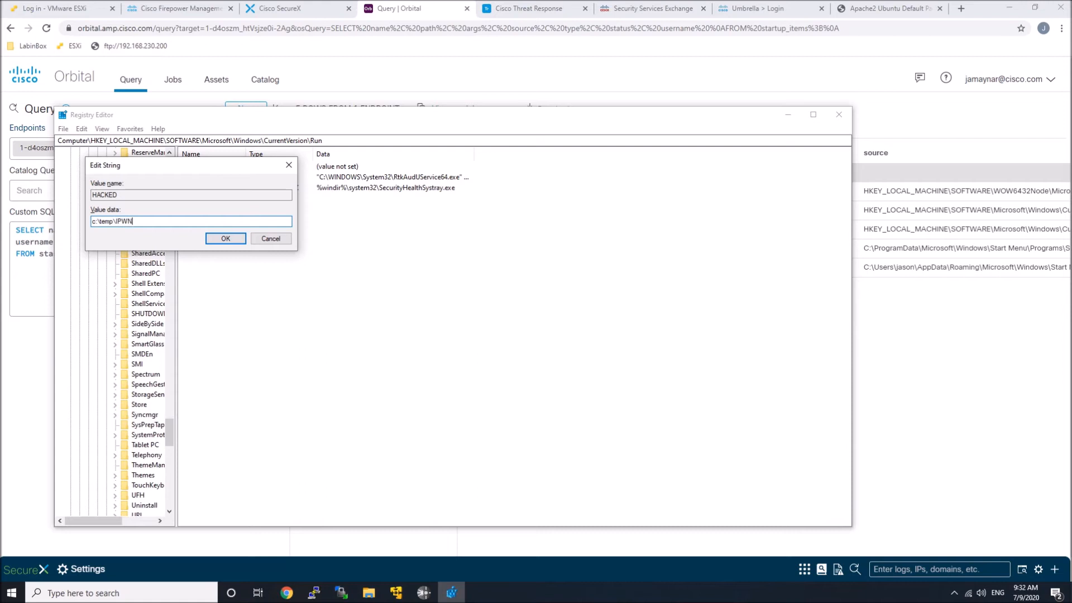
text(EDU.)
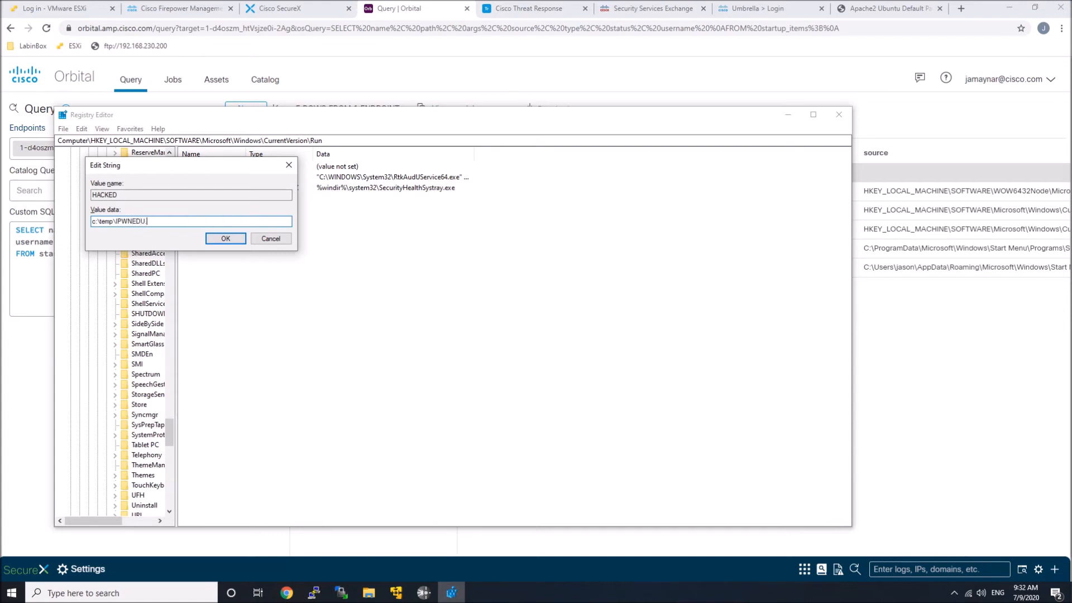
click(224, 238)
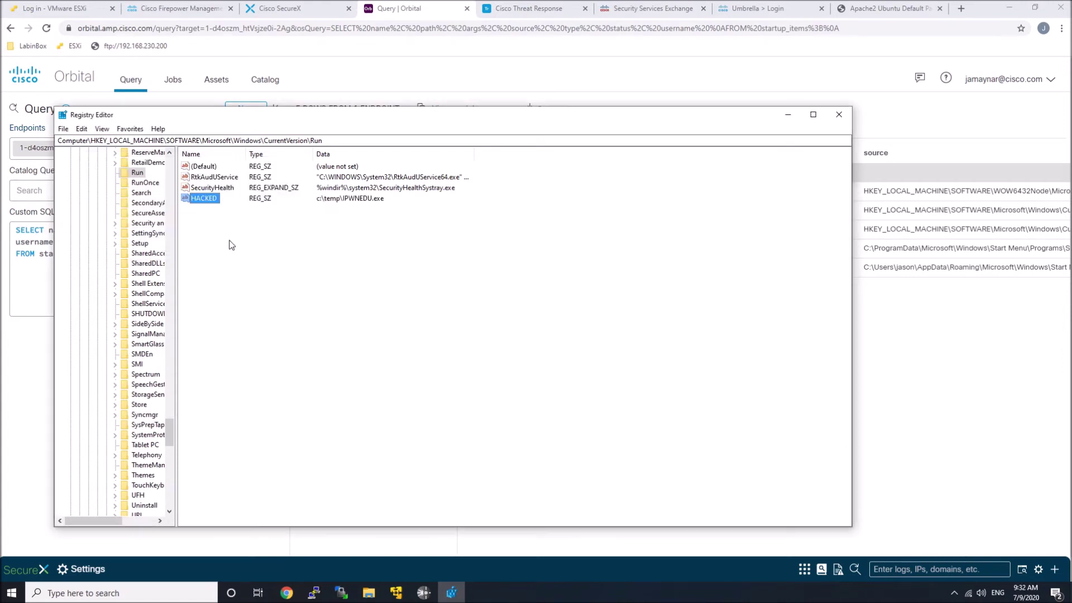
- Rerun the startup_items live query, now returning 6 rows including the HACKED entry
click(839, 113)
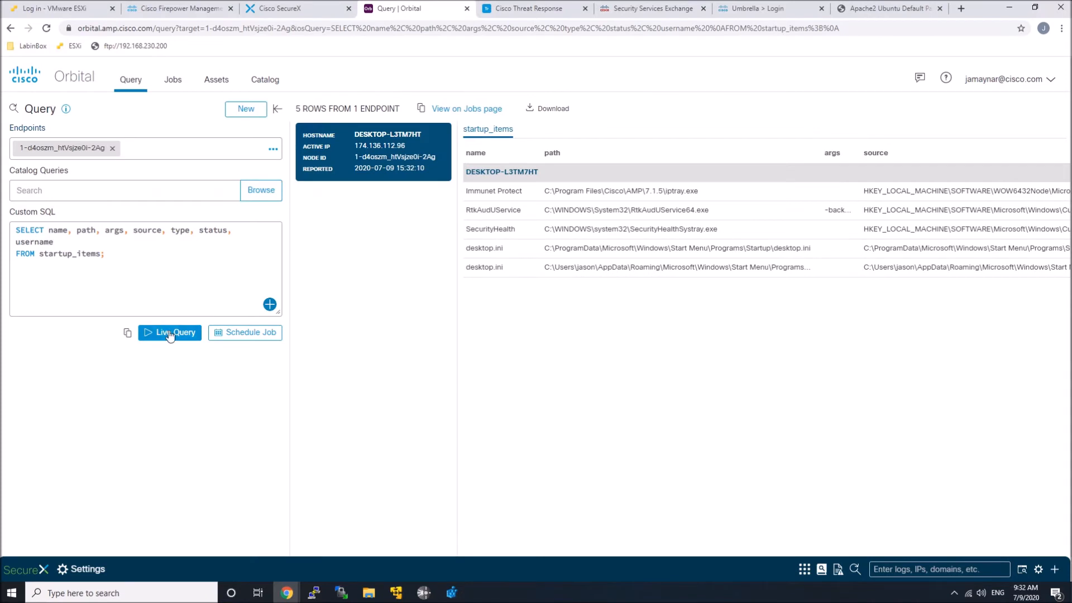
click(169, 332)
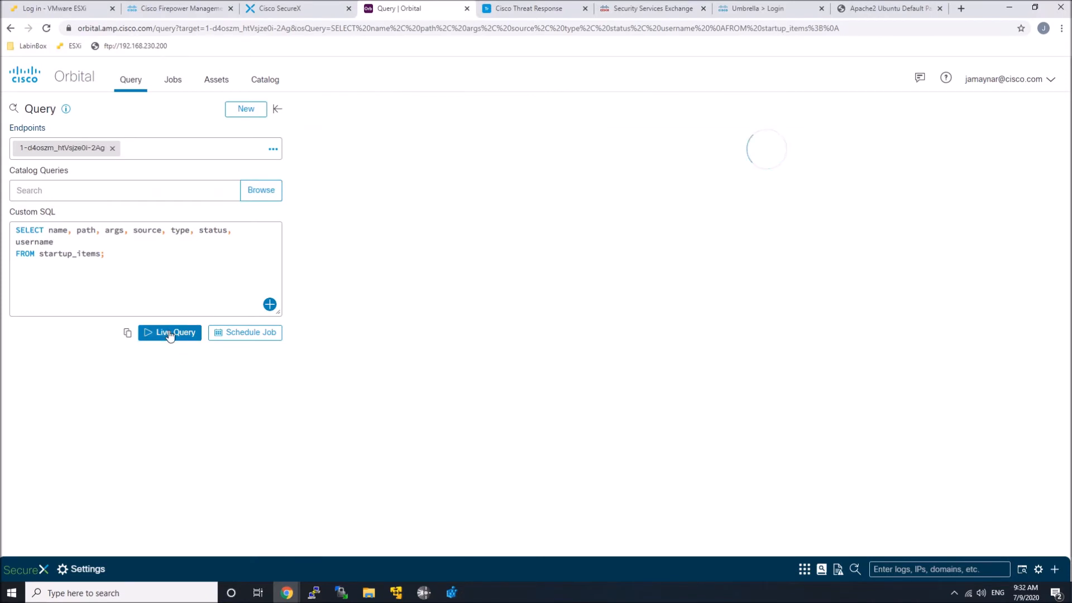
click(168, 332)
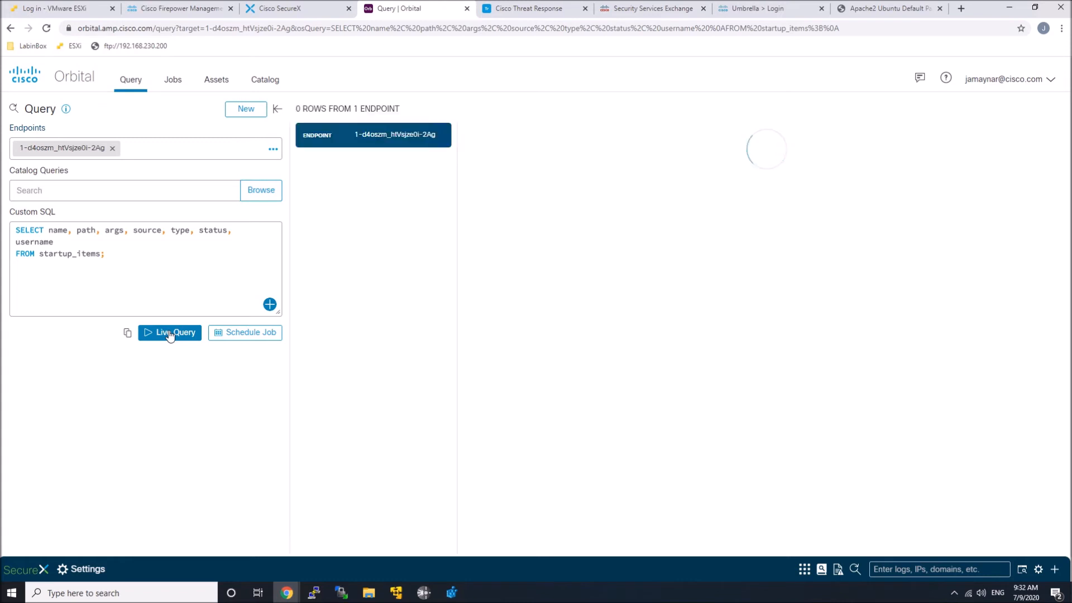
click(170, 333)
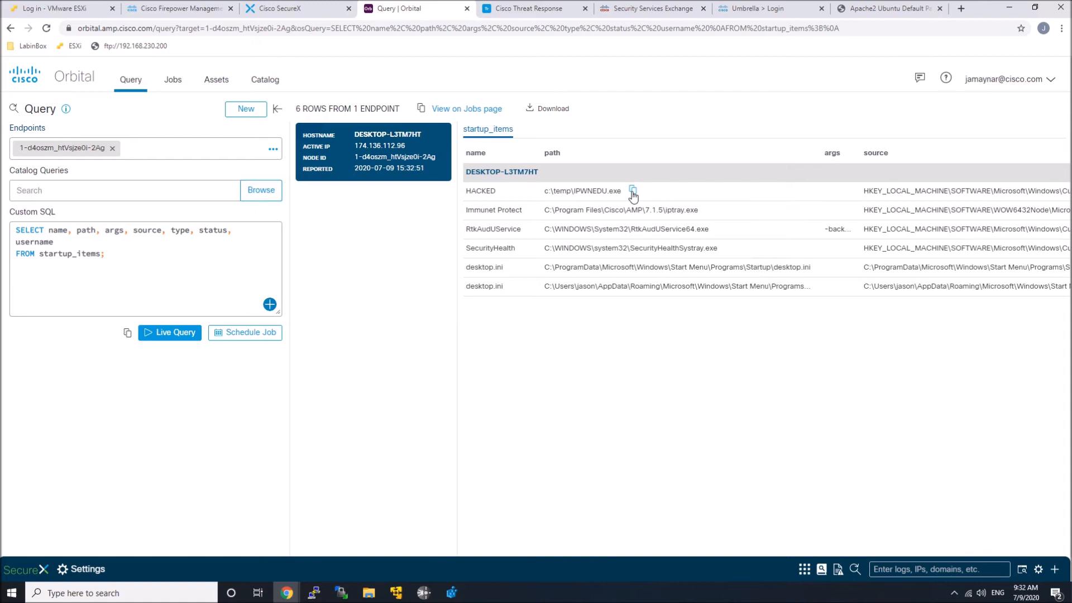
mouse_move(490, 191)
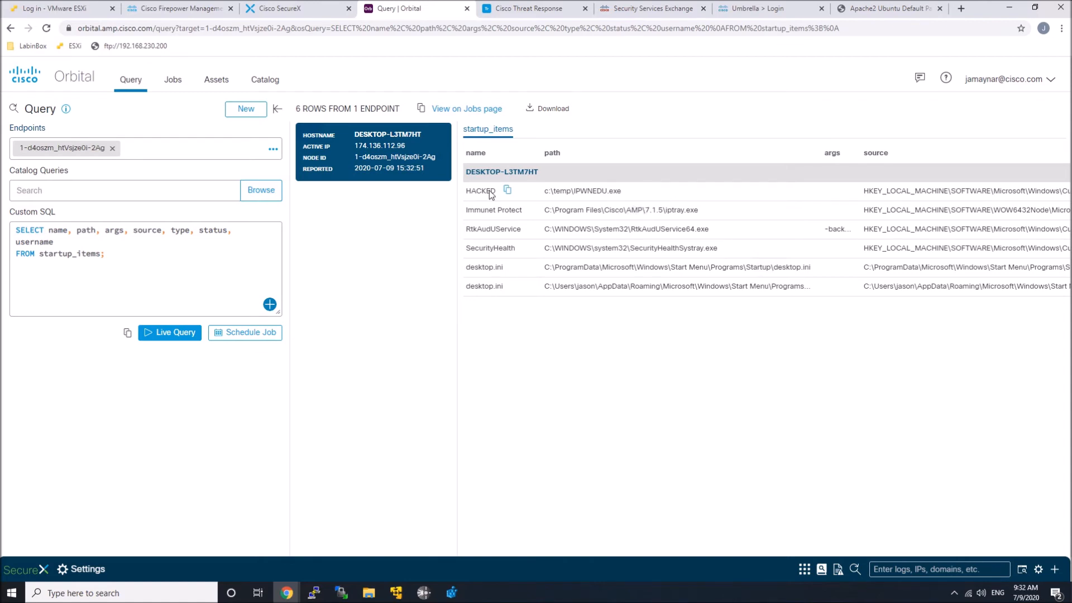
click(293, 8)
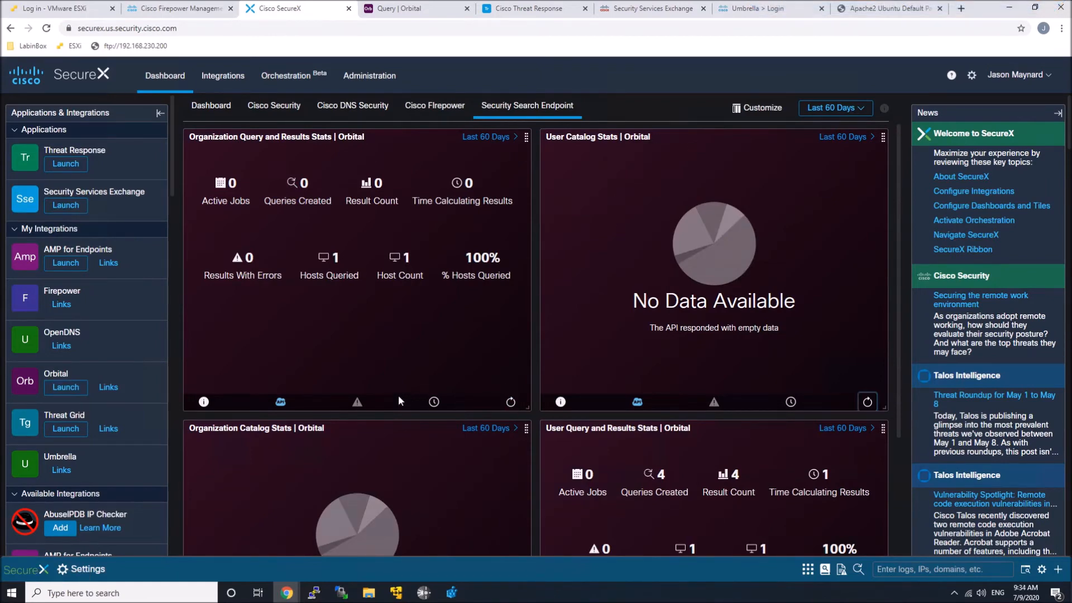
click(410, 8)
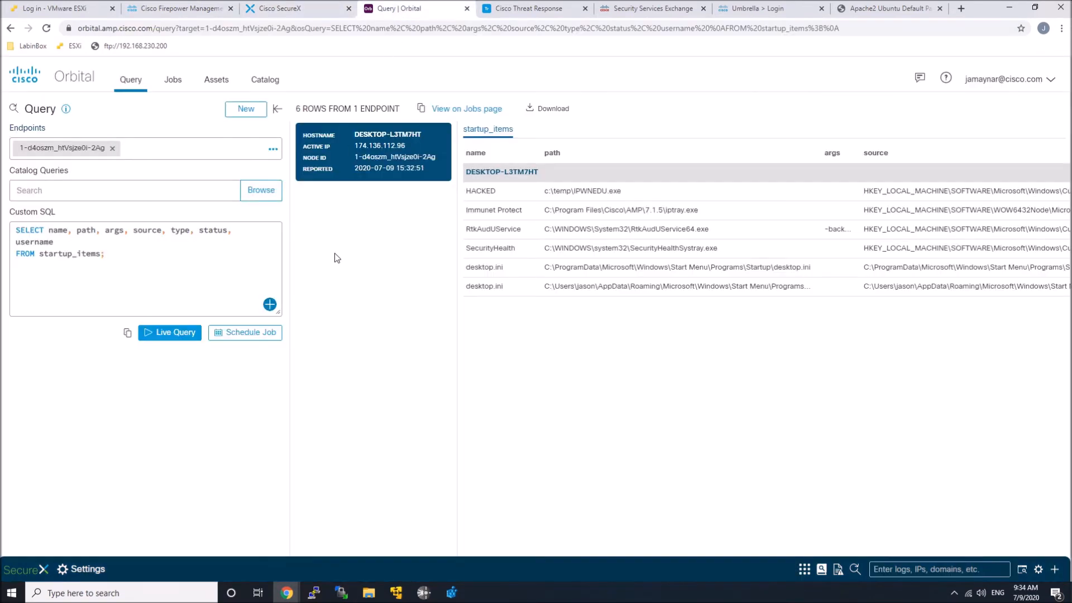
mouse_move(216, 80)
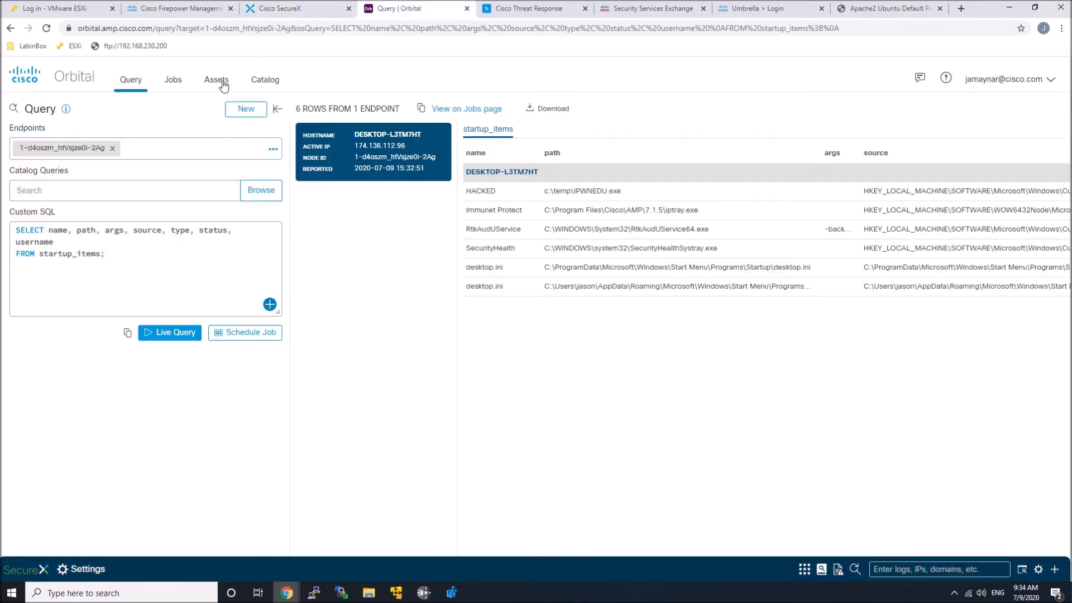
- On the Assets page, investigate host DESKTOP-L3TM7HT in Threat Response via the hostname pivot menu
click(216, 80)
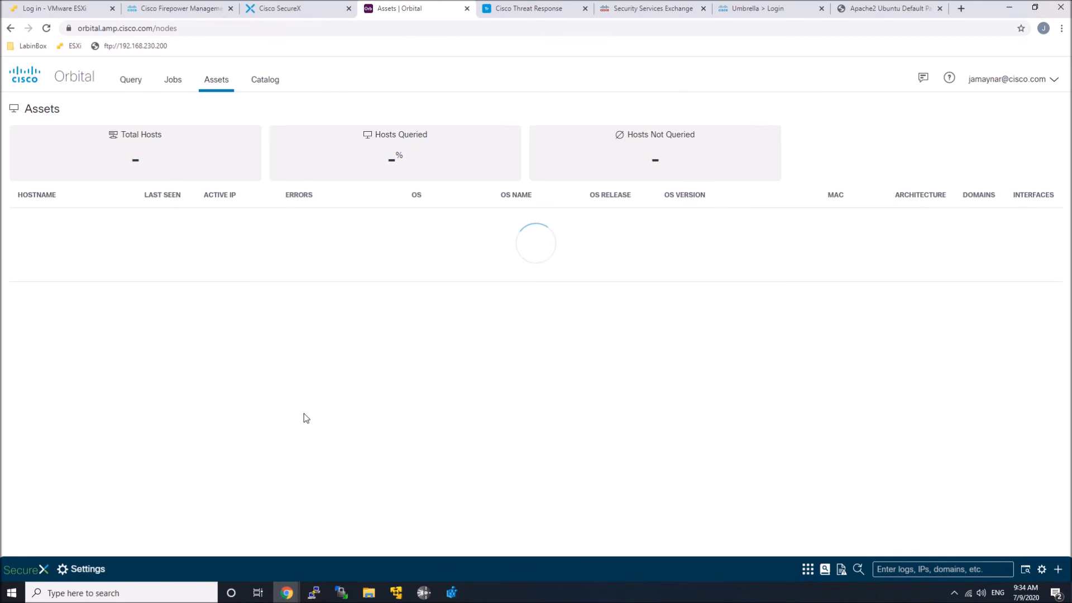
mouse_move(311, 410)
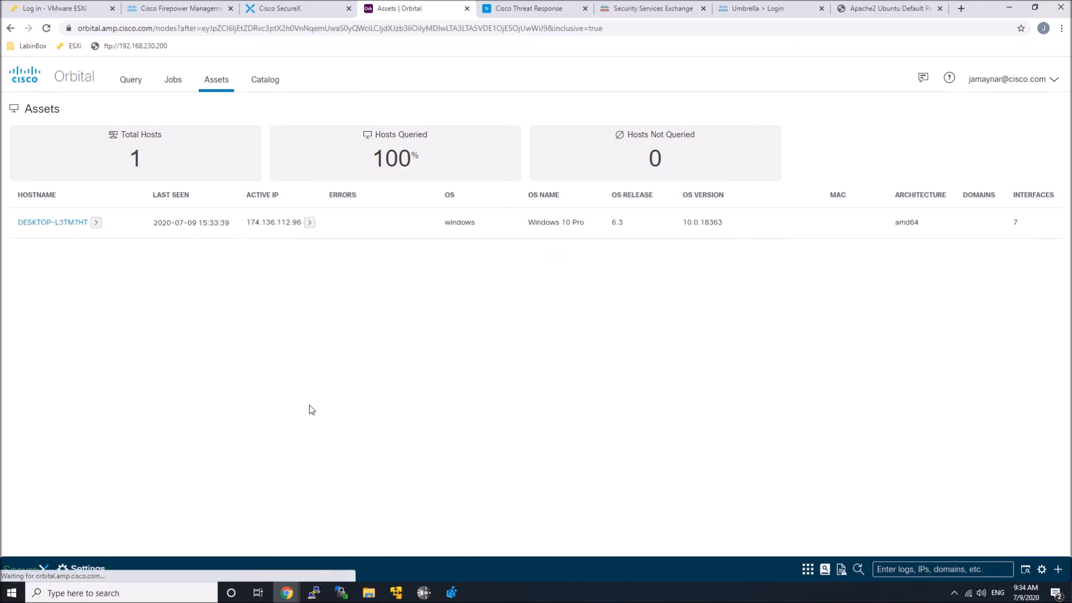
click(96, 222)
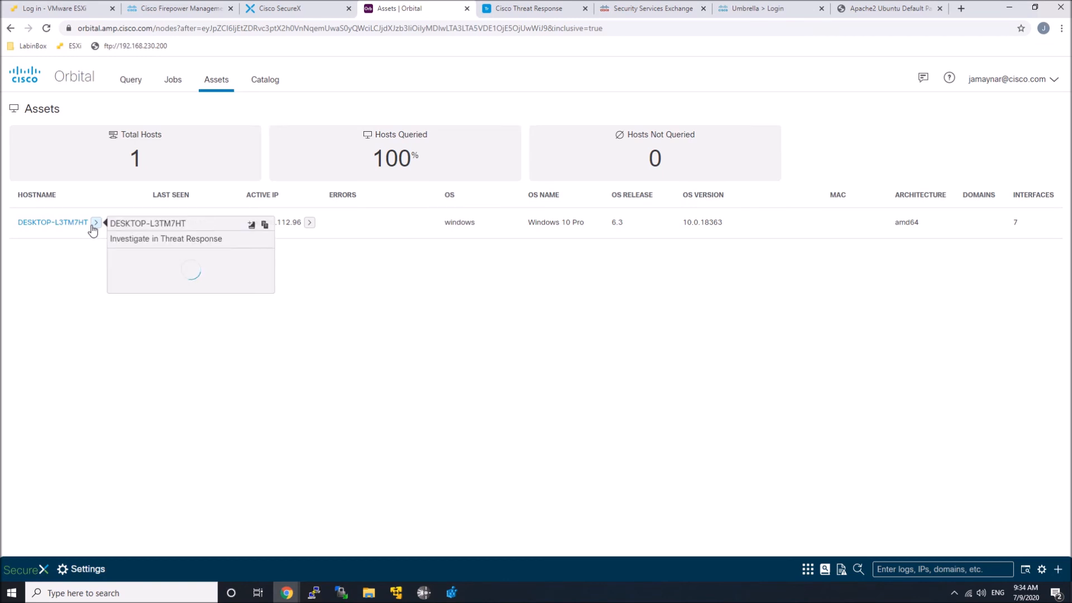
mouse_move(174, 242)
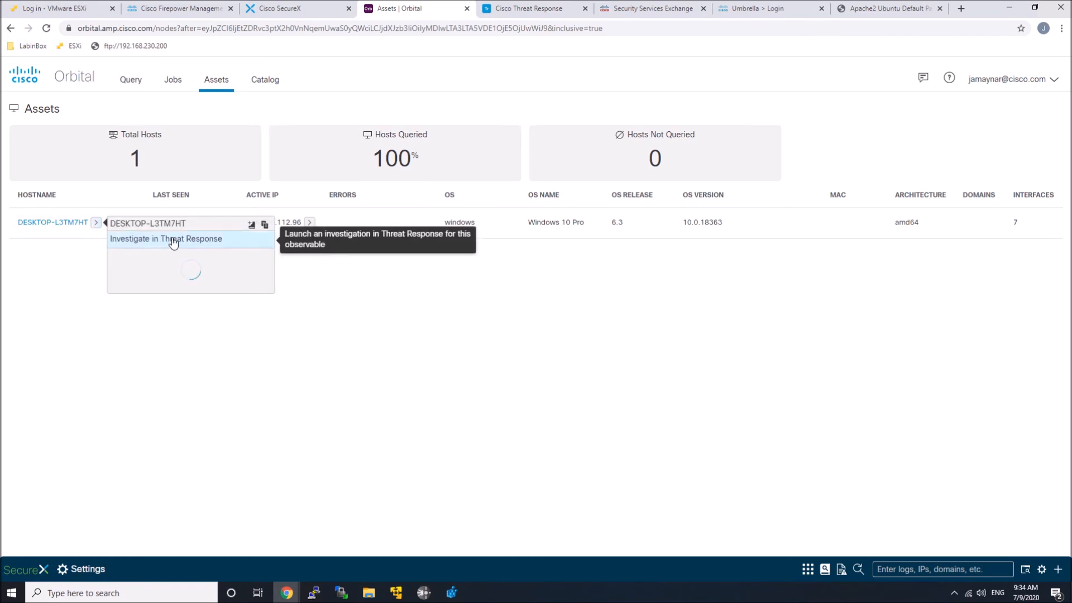
click(166, 239)
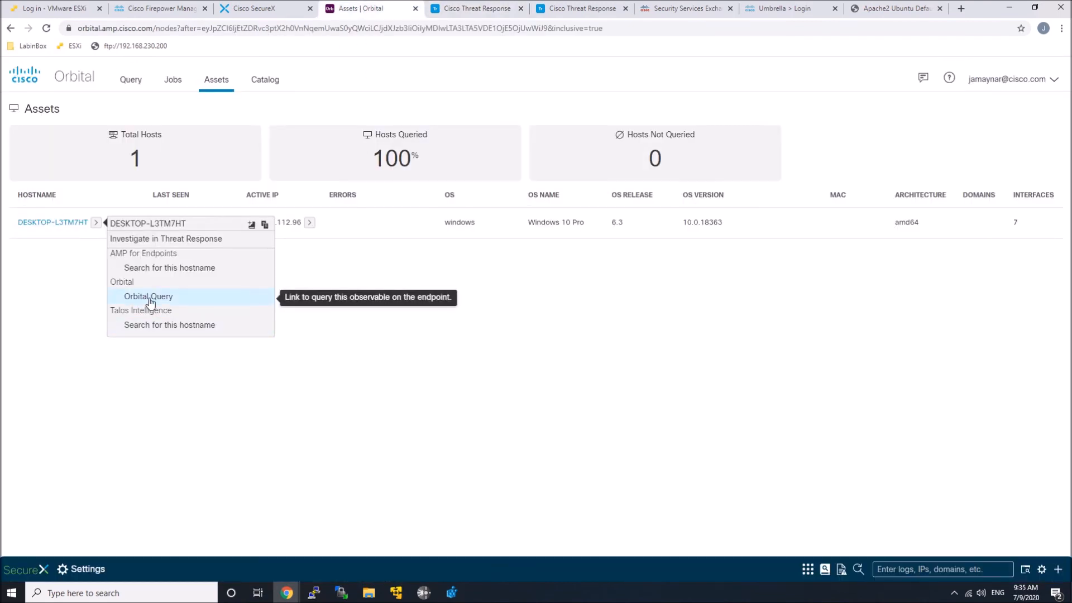
mouse_move(170, 325)
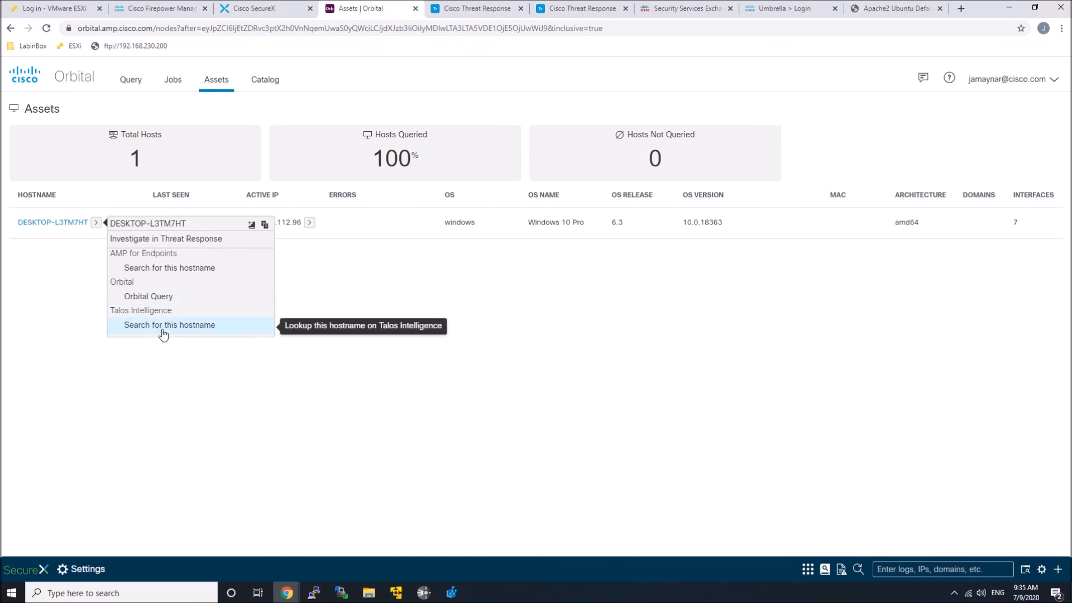
- Explore the pivot menu for the endpoint's IP address
click(310, 223)
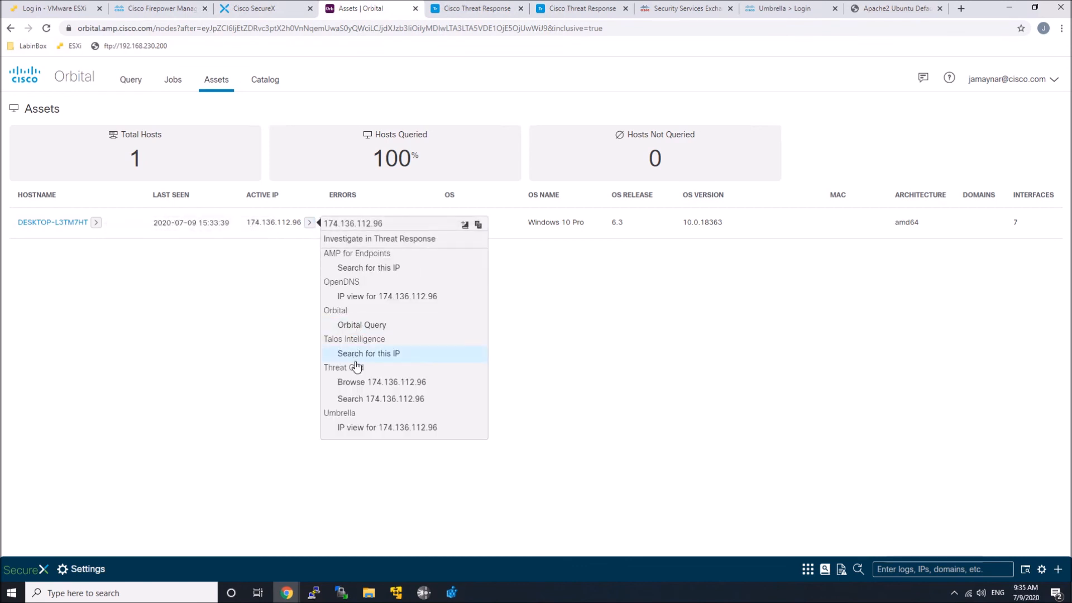
mouse_move(183, 434)
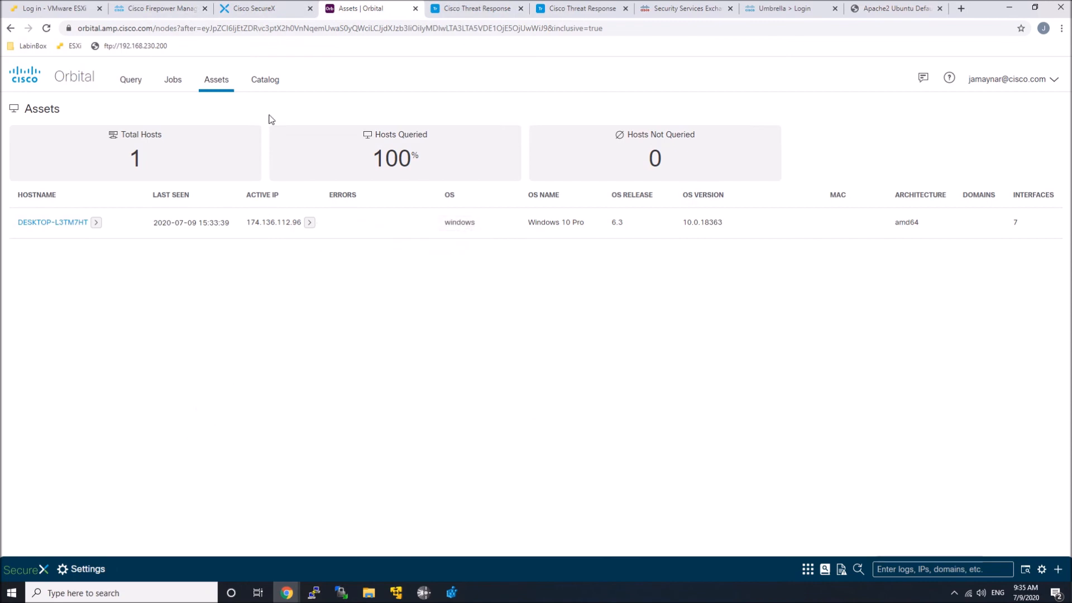
click(264, 8)
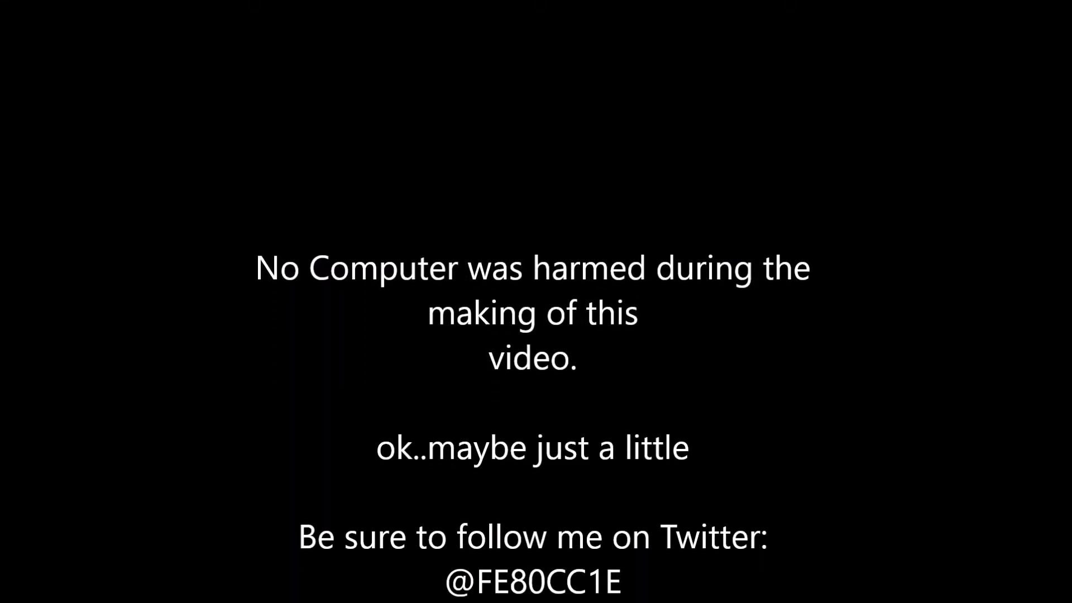
scroll(up, 3)
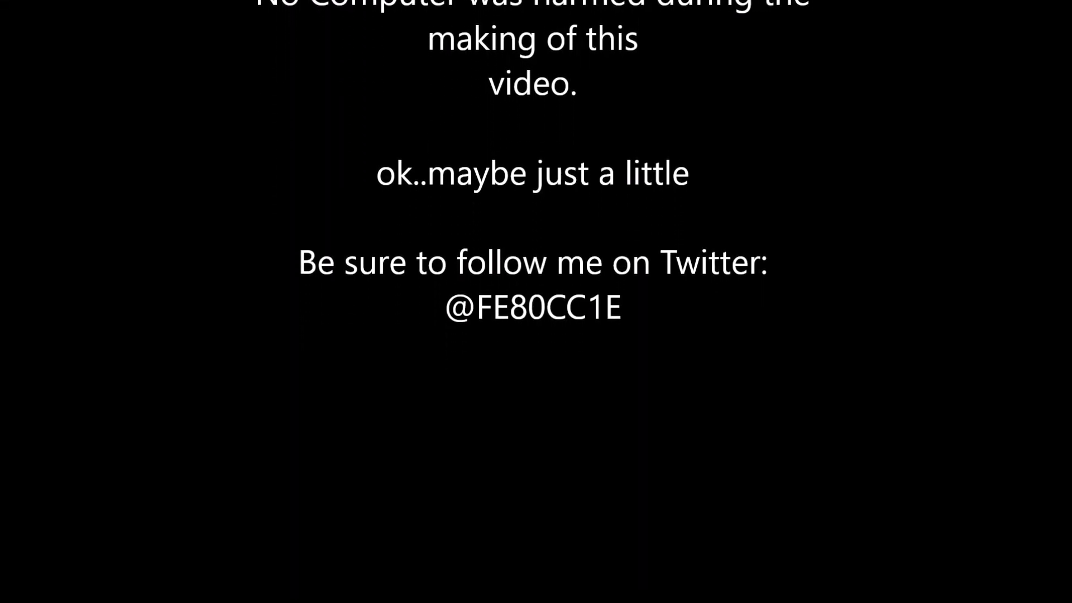